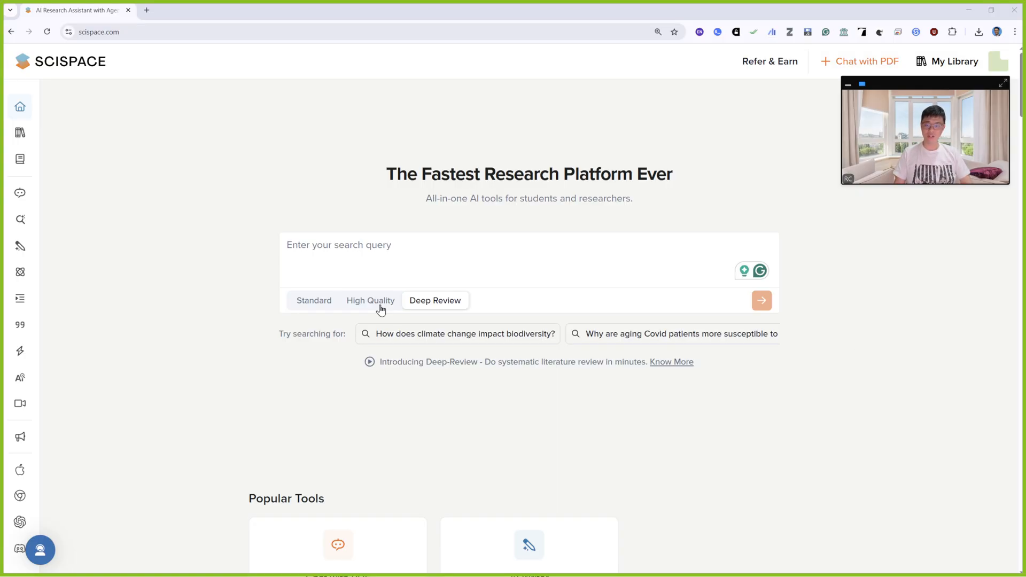
Step: Switch the search mode from Standard to High Quality and review the home page down to the footer
click(314, 301)
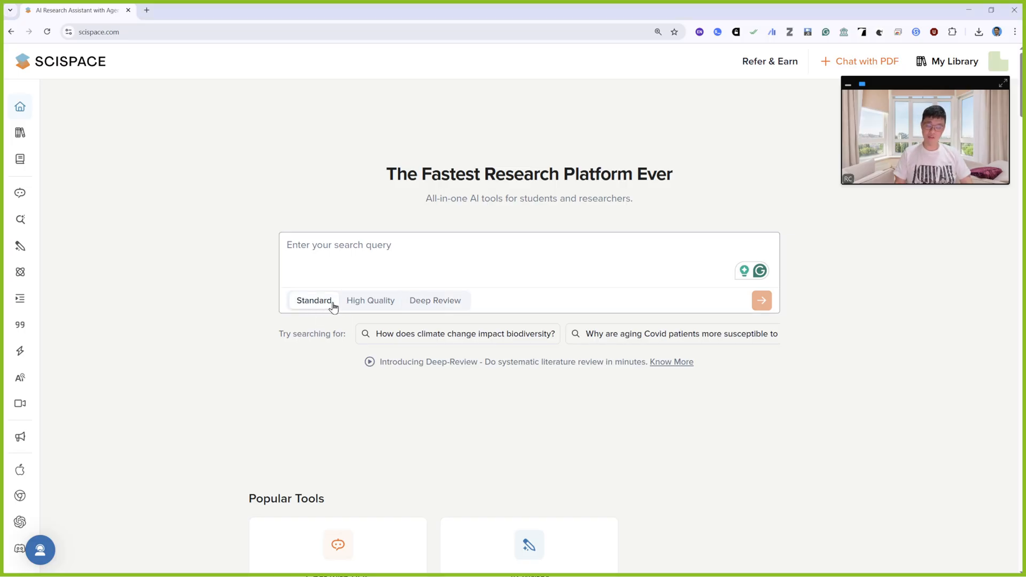
click(370, 300)
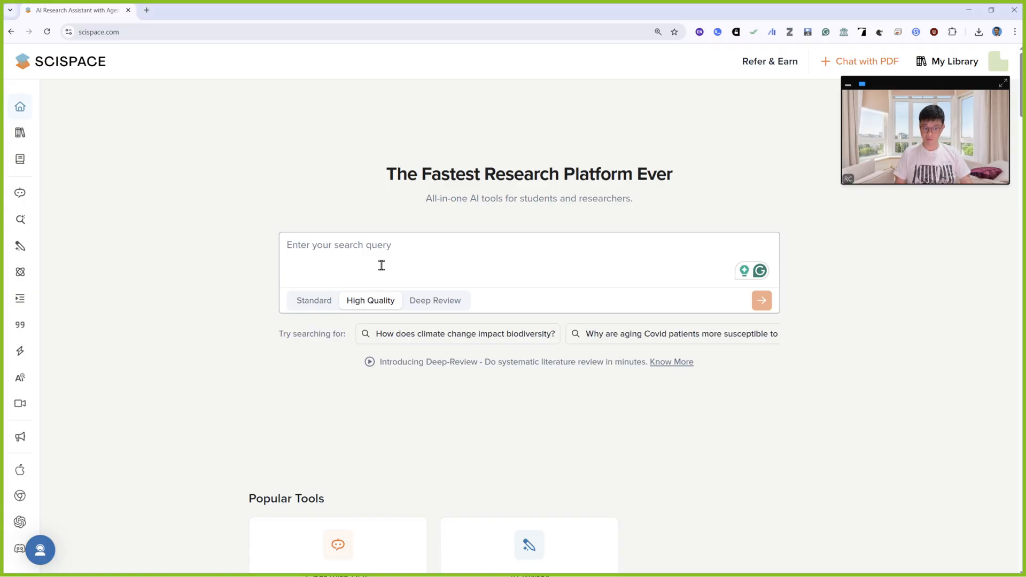
mouse_move(440, 310)
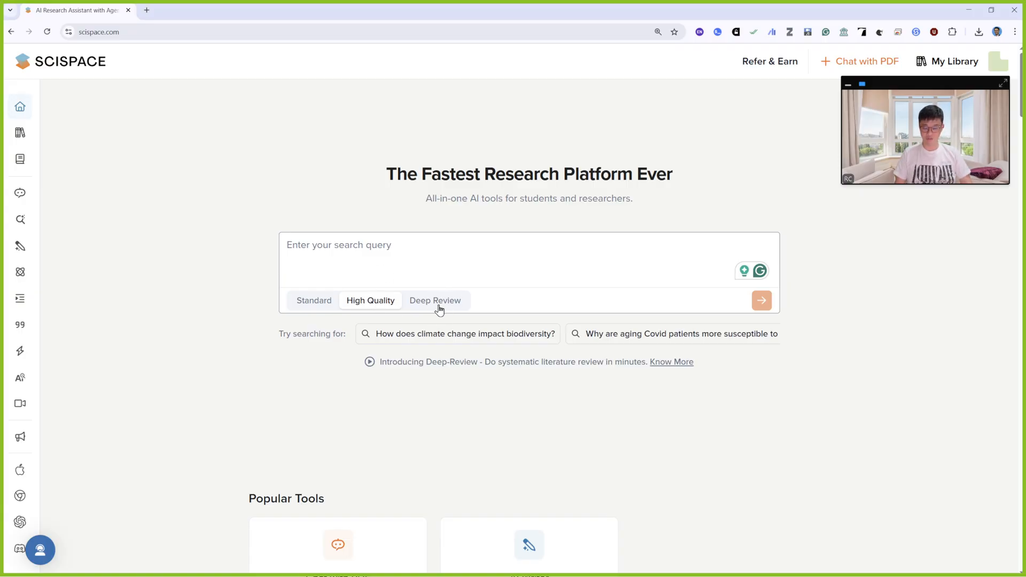
scroll(down, 3)
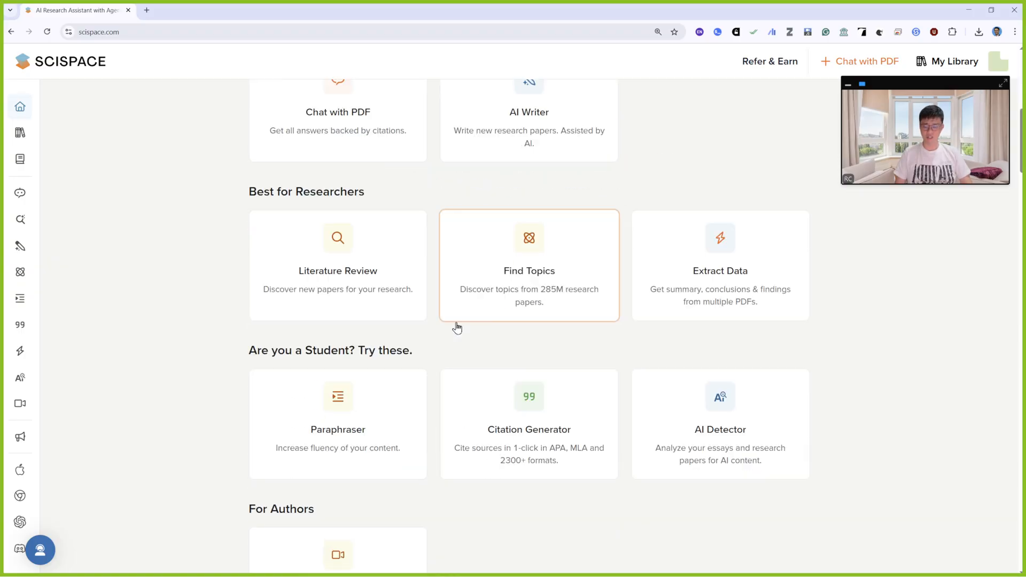
scroll(down, 3)
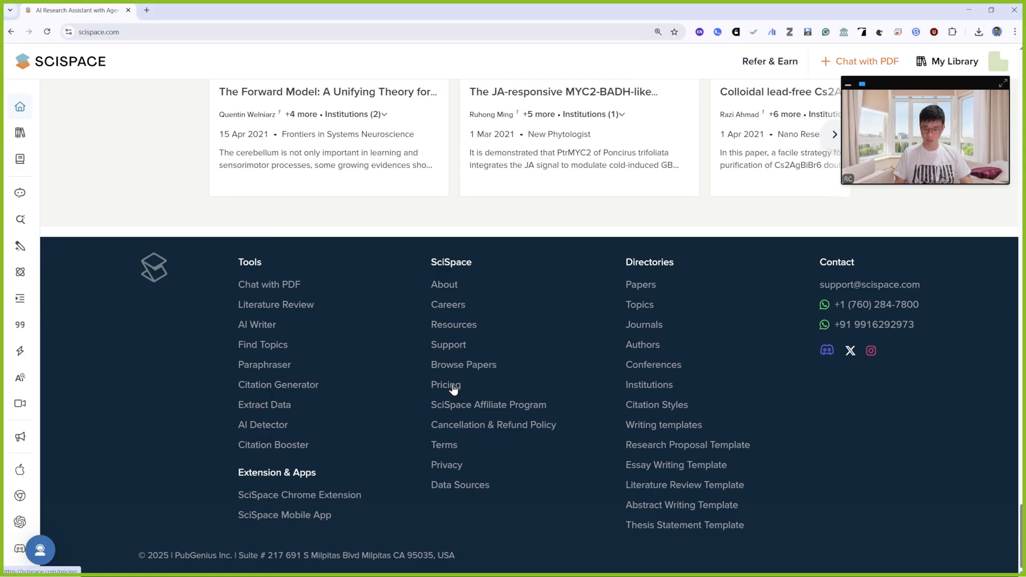
click(445, 384)
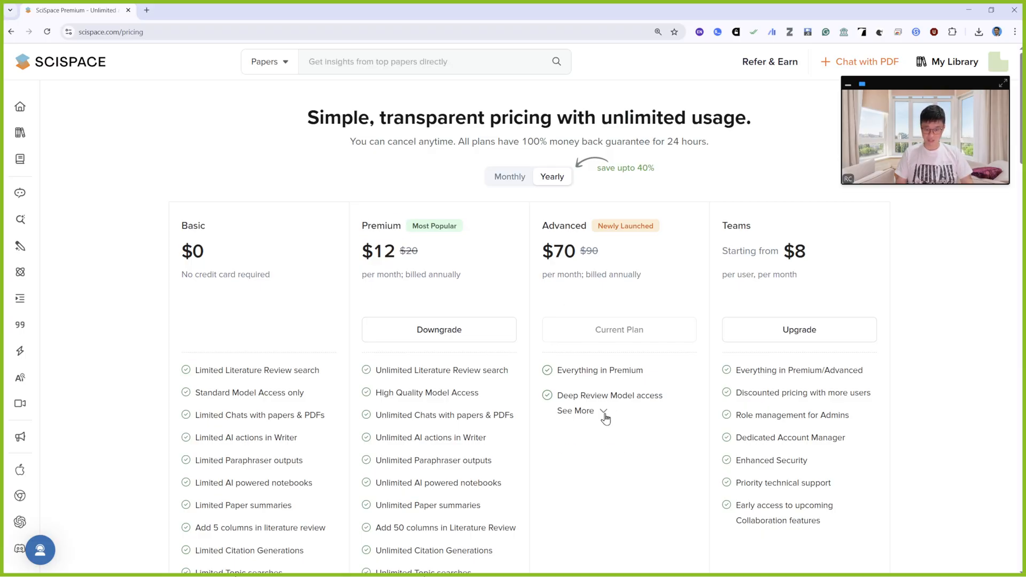
click(575, 411)
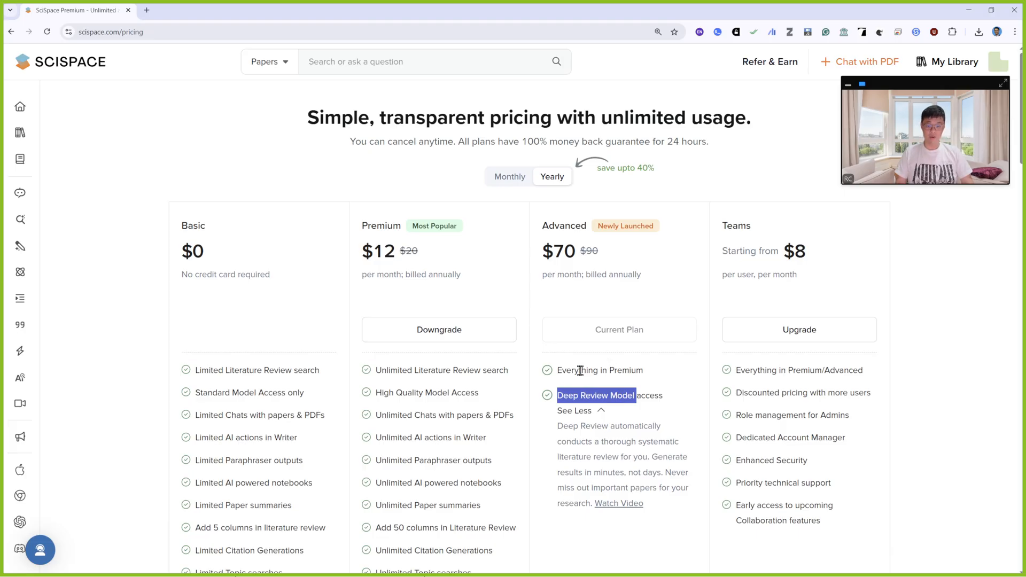
mouse_move(614, 290)
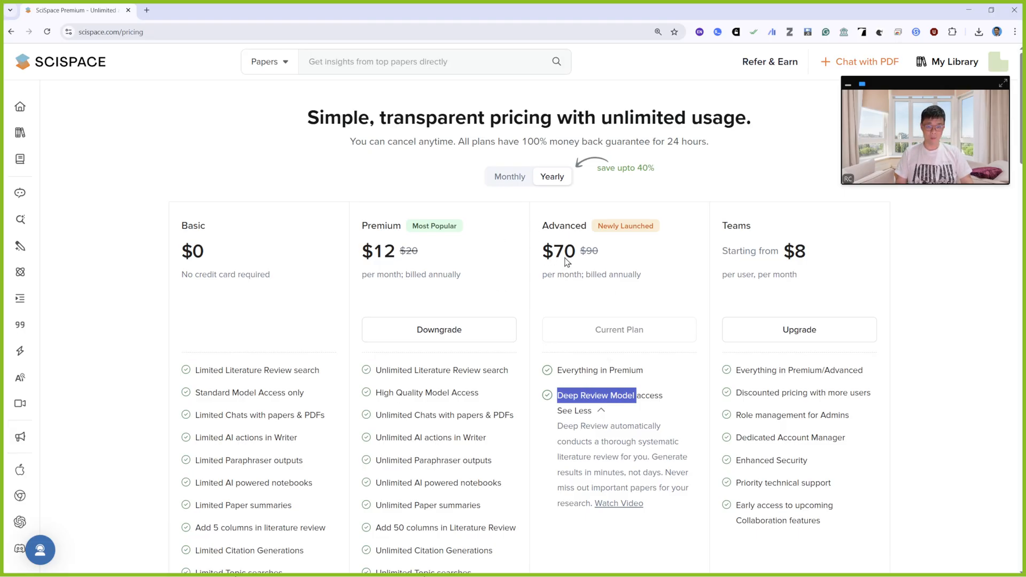
click(509, 176)
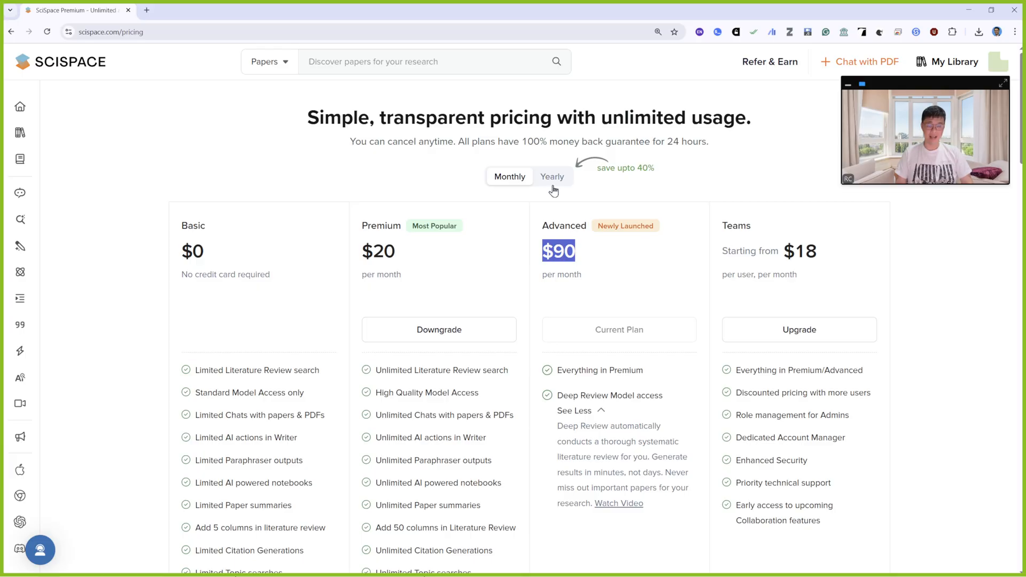
mouse_move(605, 197)
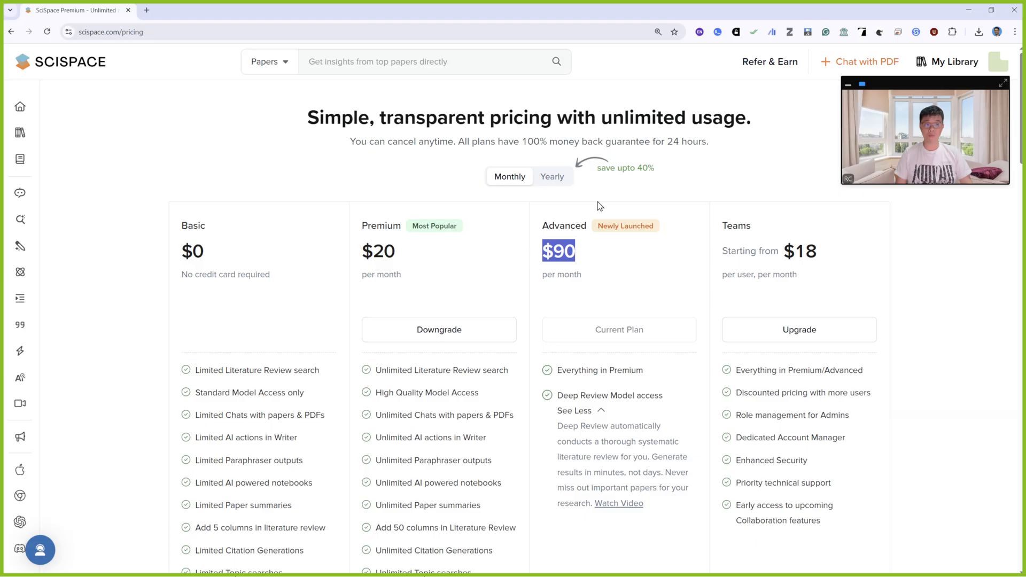
mouse_move(575, 183)
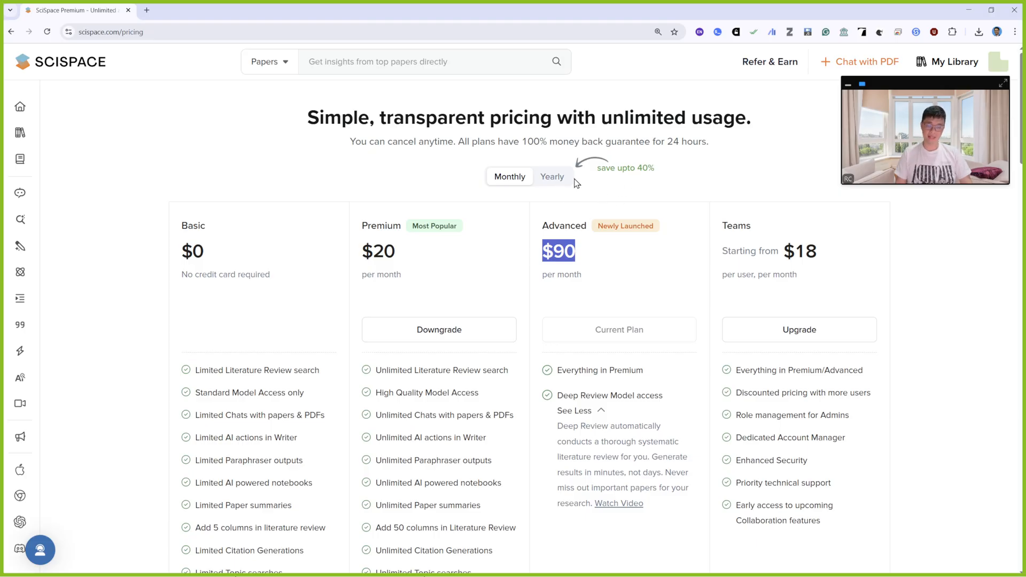
click(552, 176)
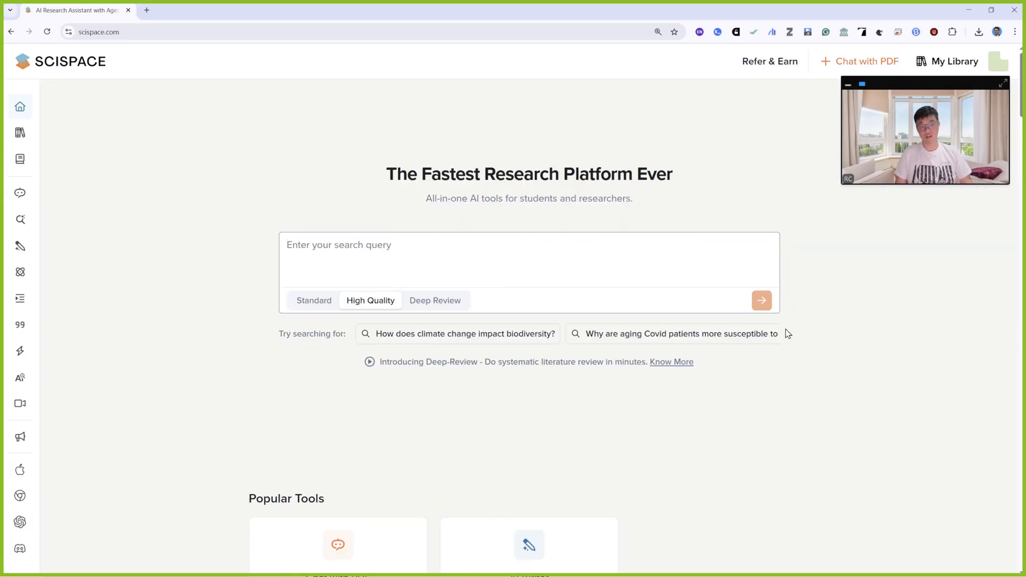
Step: Submit a Deep Review question on immersive VR instruction's effect on cognitive load, engagement and understanding in intro programming
click(435, 301)
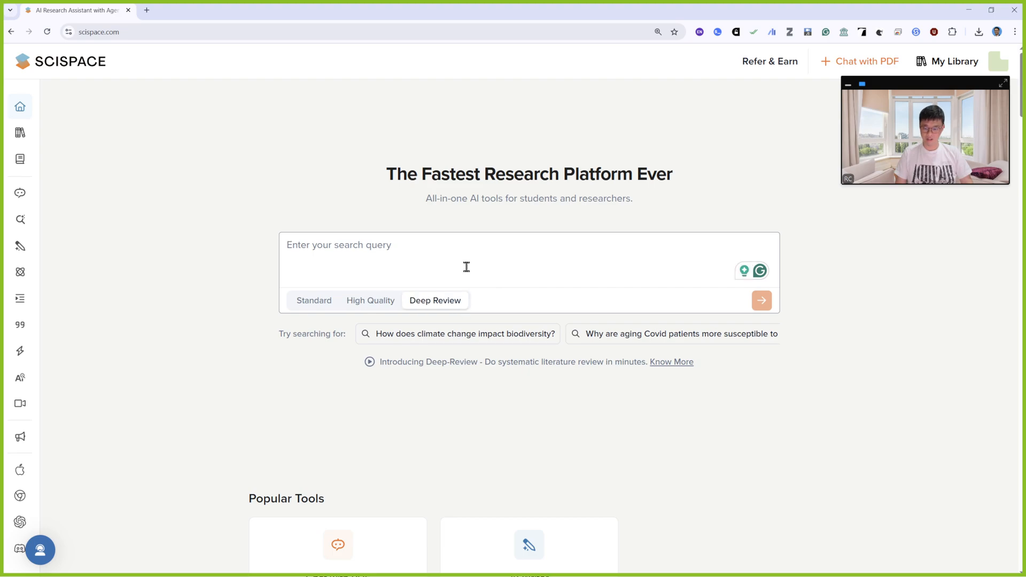
text("How does immersive virtual reality-based instruction affect students' cognitive load, engagement, and conceptual understanding in introductory programming courses?)
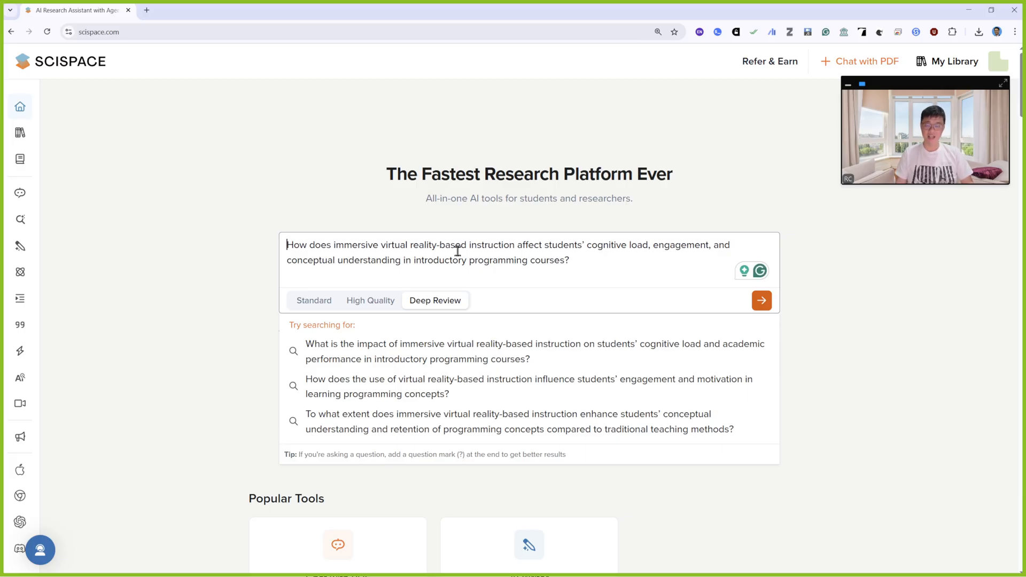
mouse_move(395, 352)
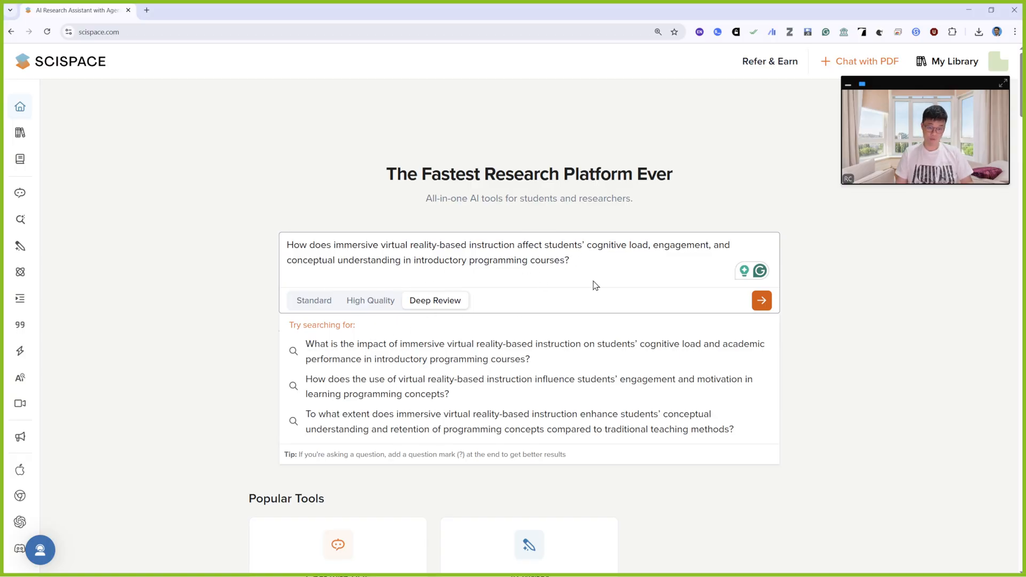
mouse_move(737, 301)
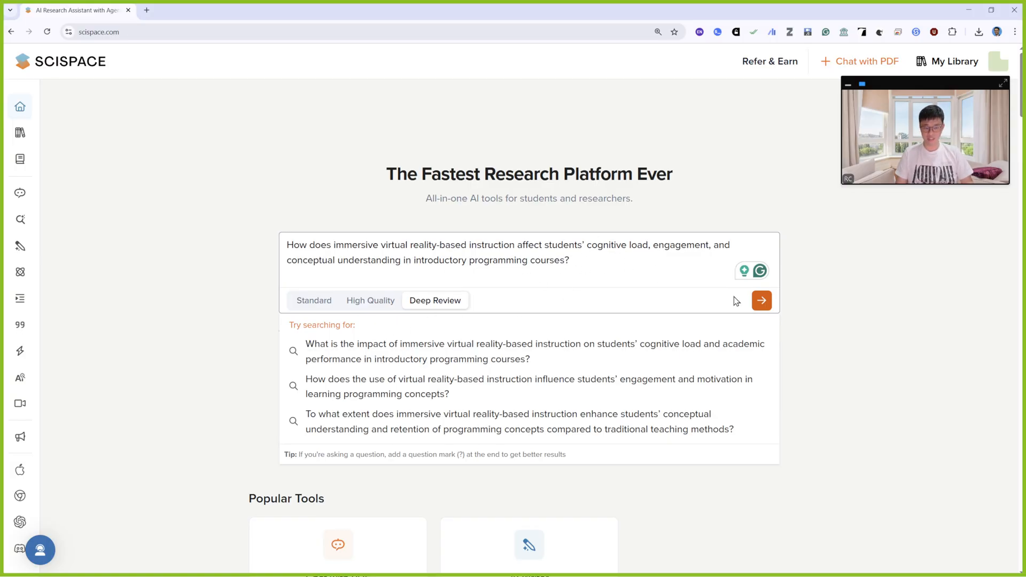
click(761, 300)
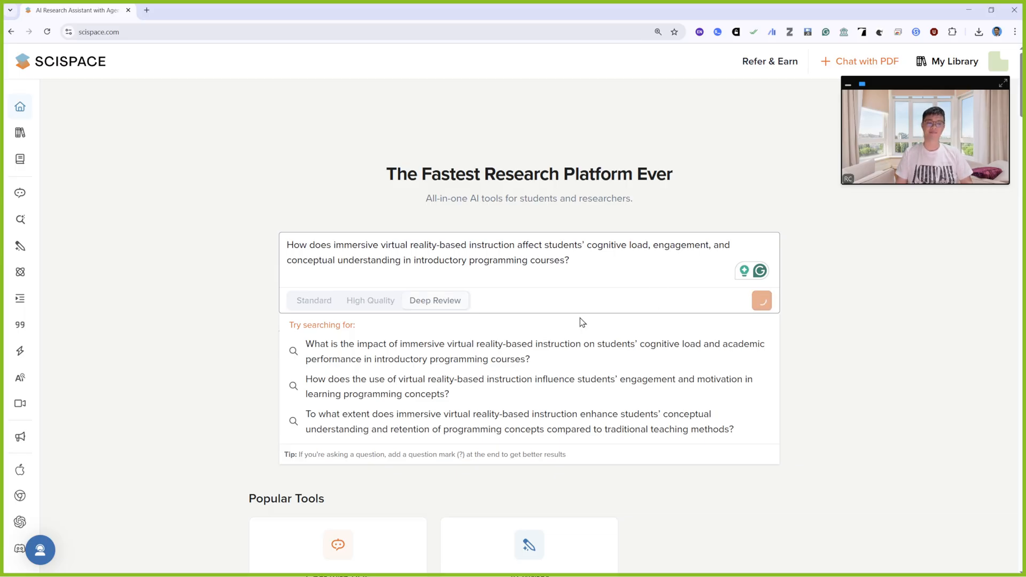
Step: Reply 'i need all of these' to the clarifying question so the Deep Review begins executing its research steps
click(761, 300)
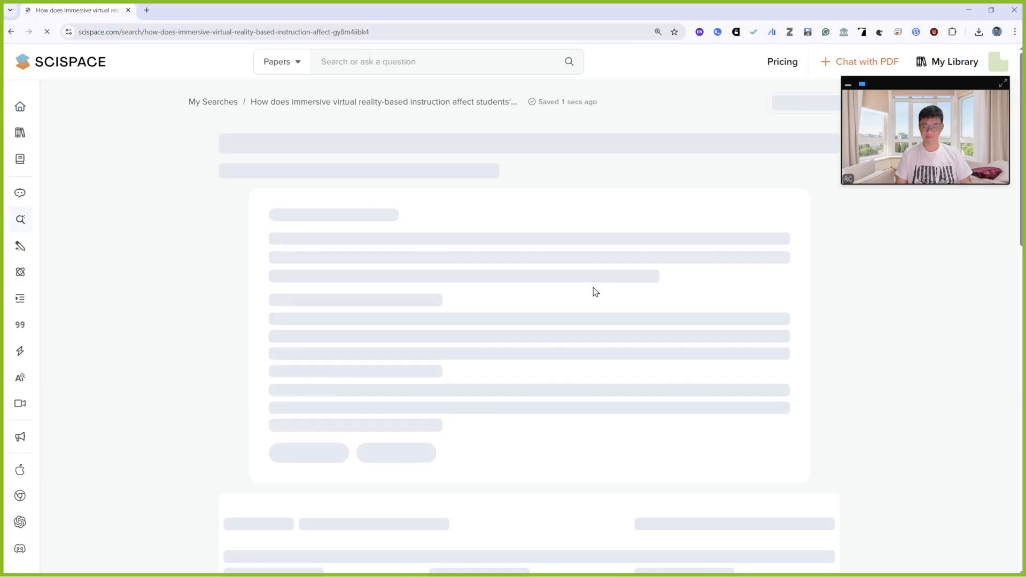
click(803, 102)
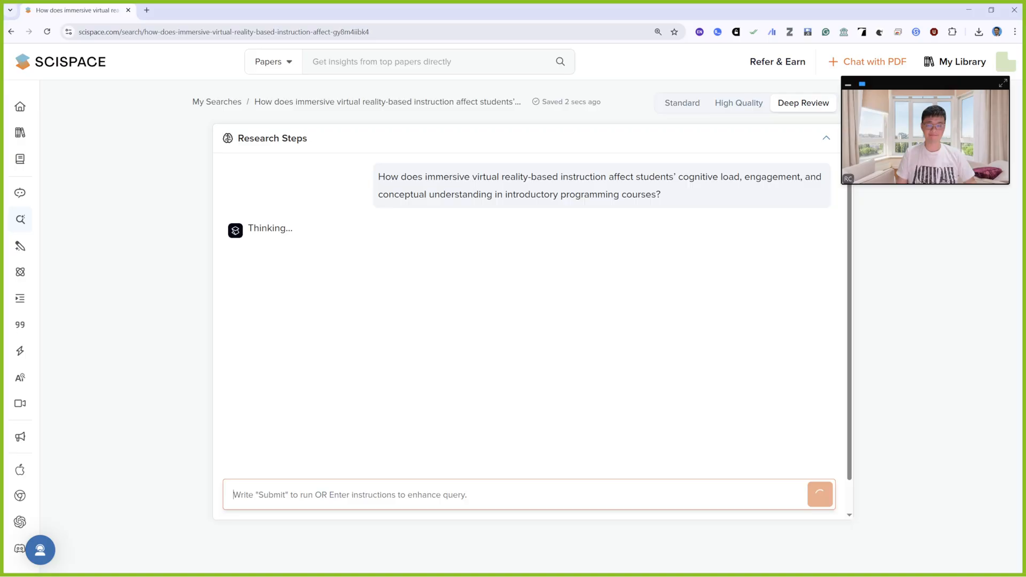
mouse_move(263, 256)
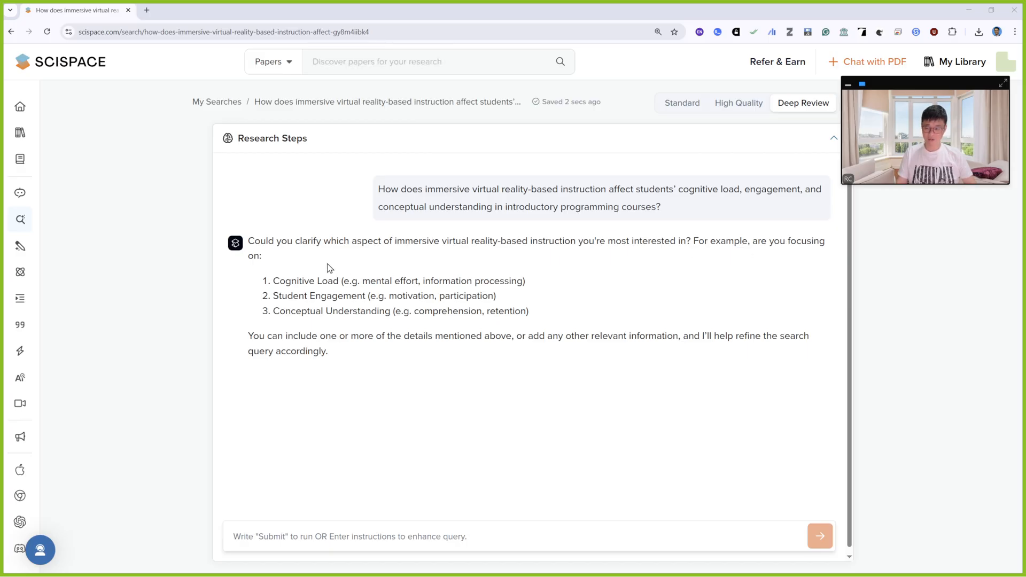
mouse_move(313, 315)
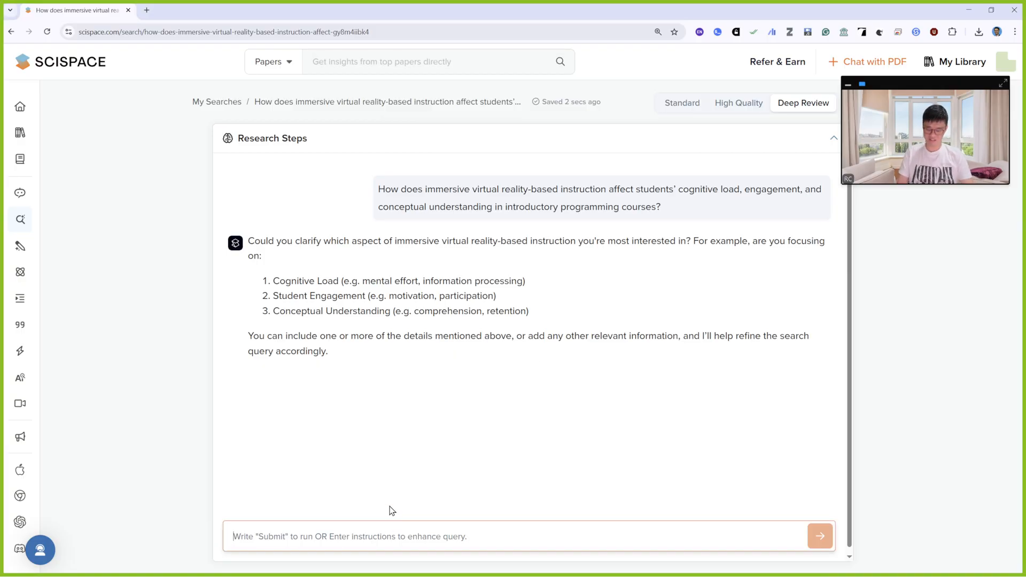
text(i need all of)
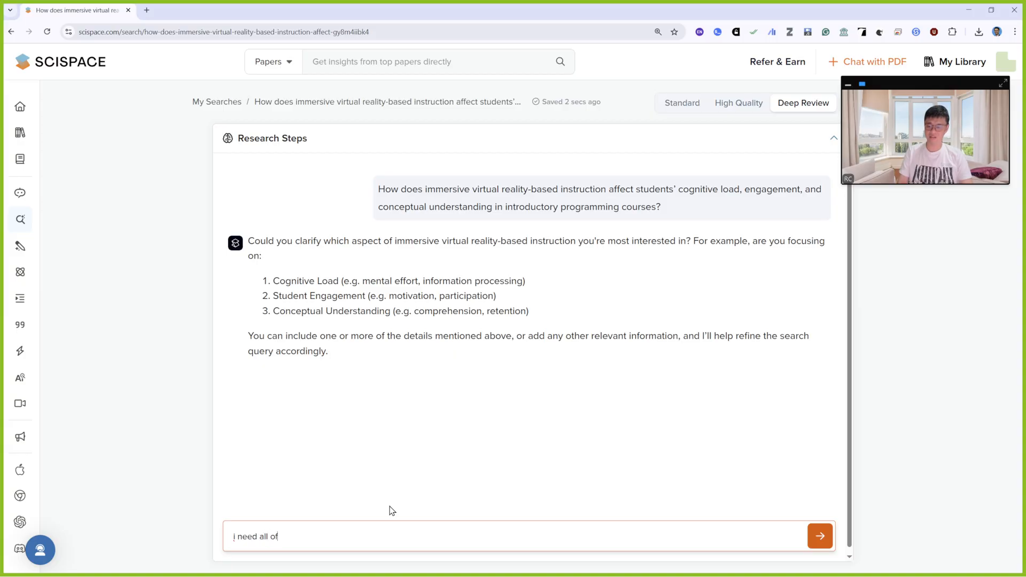
click(820, 536)
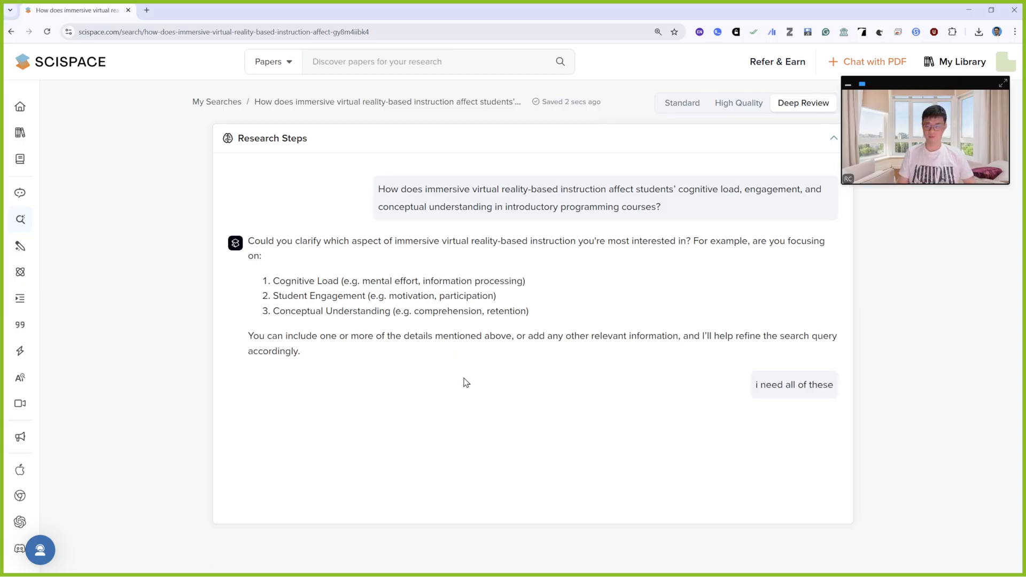
click(793, 384)
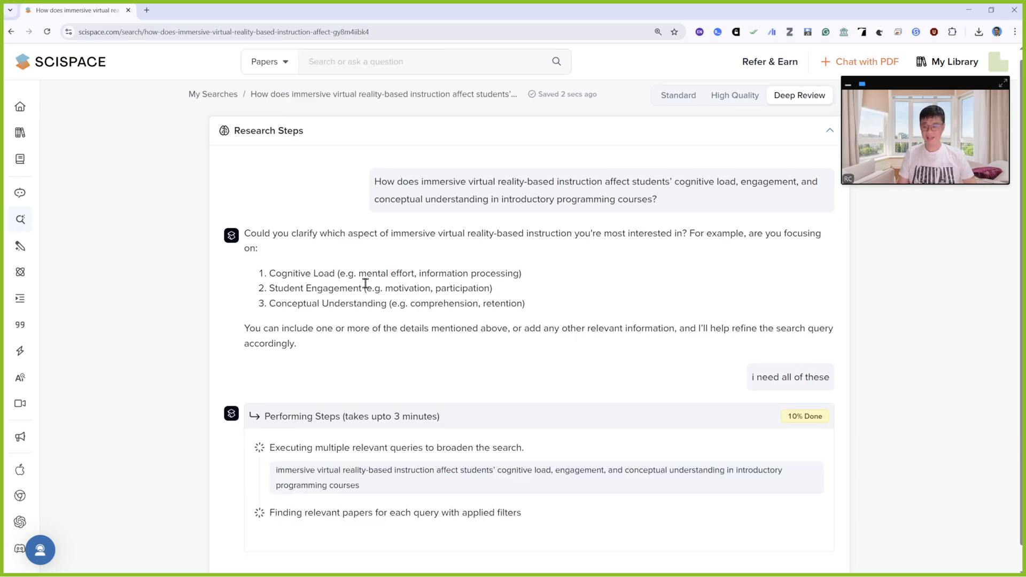
scroll(down, 3)
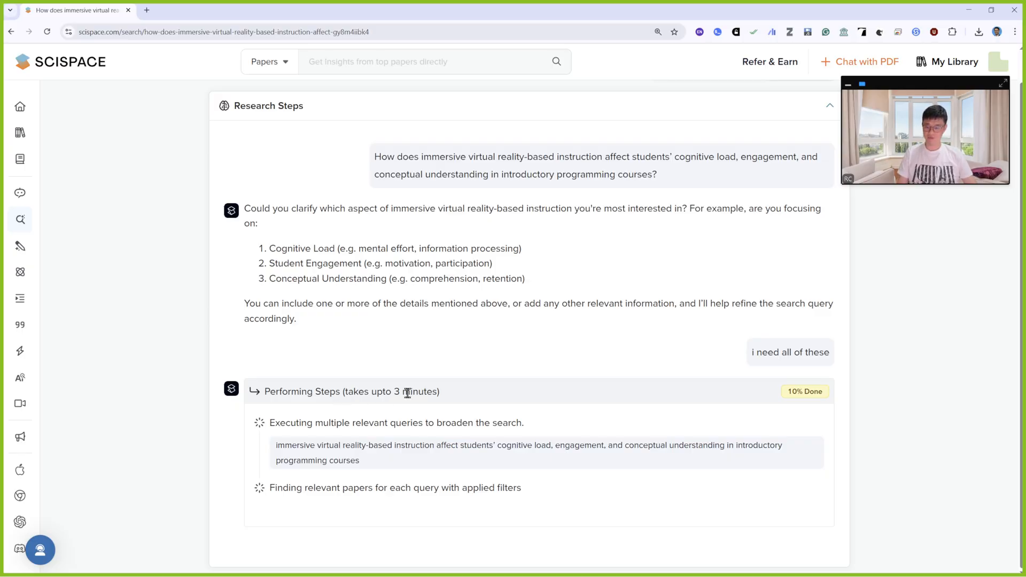
mouse_move(496, 434)
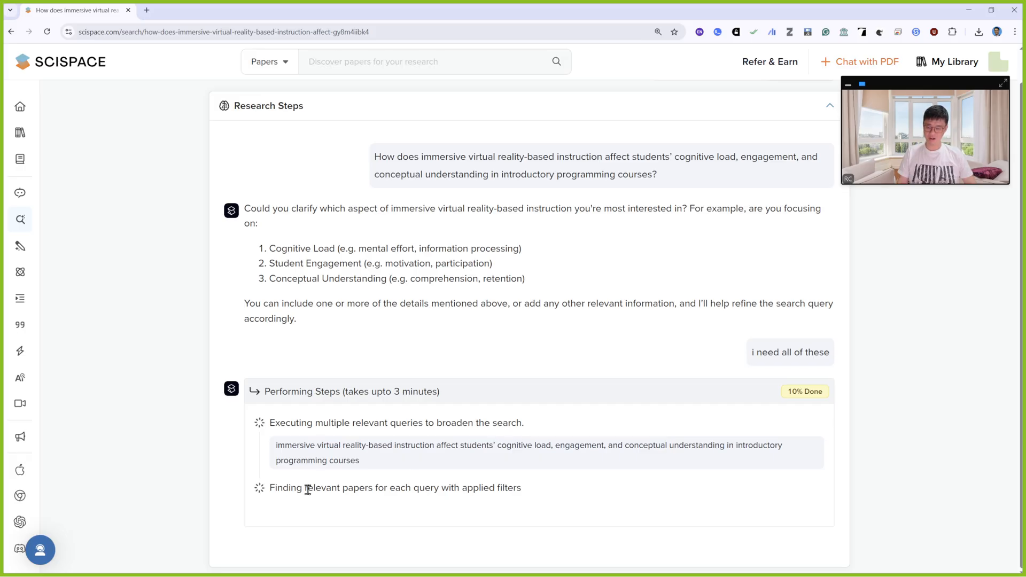
mouse_move(529, 492)
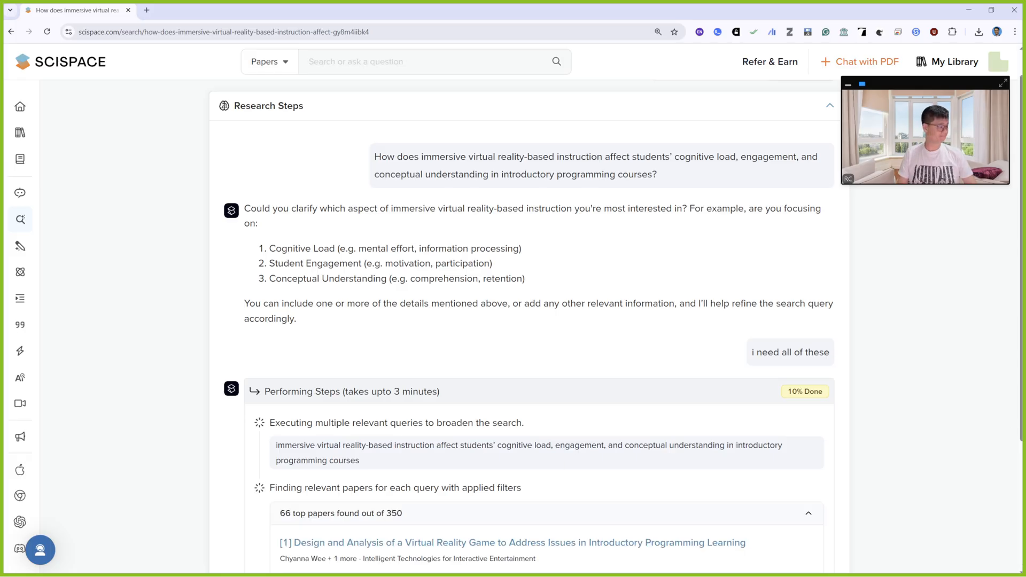
scroll(down, 3)
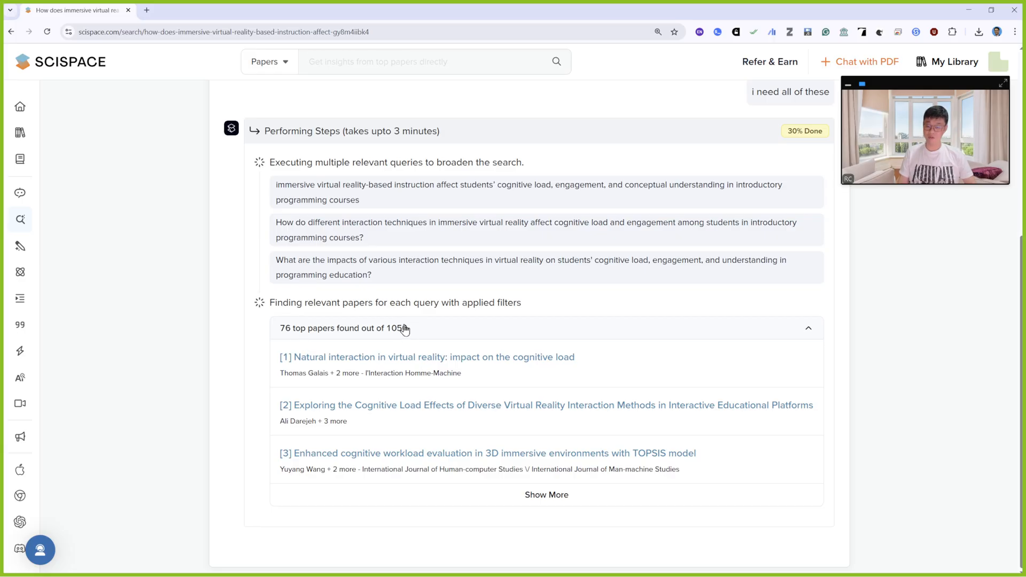
mouse_move(420, 421)
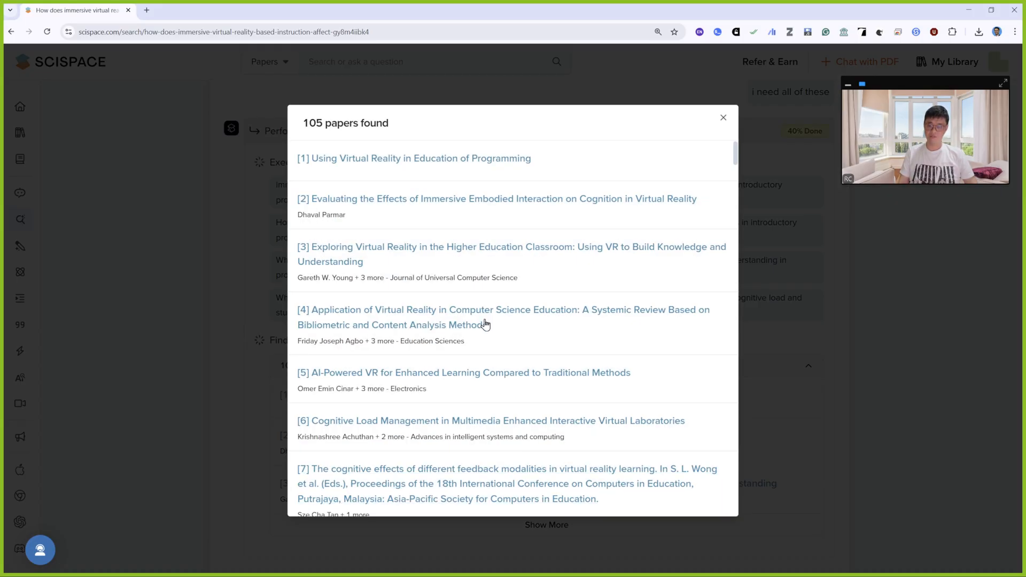
Step: Close the '105 papers found' list and follow Performing Steps until the Deep Review report loads
scroll(down, 3)
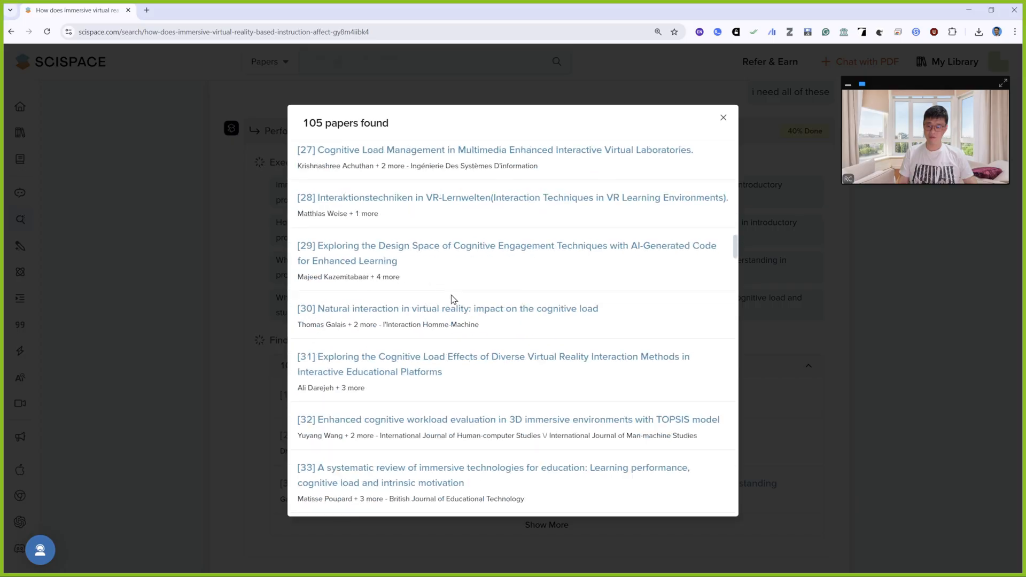
click(723, 118)
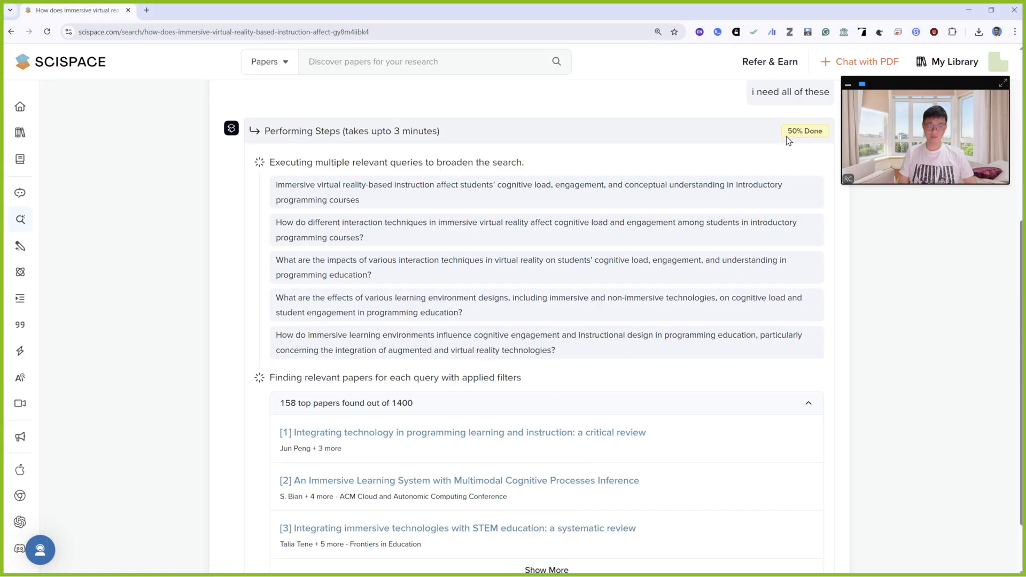
scroll(down, 3)
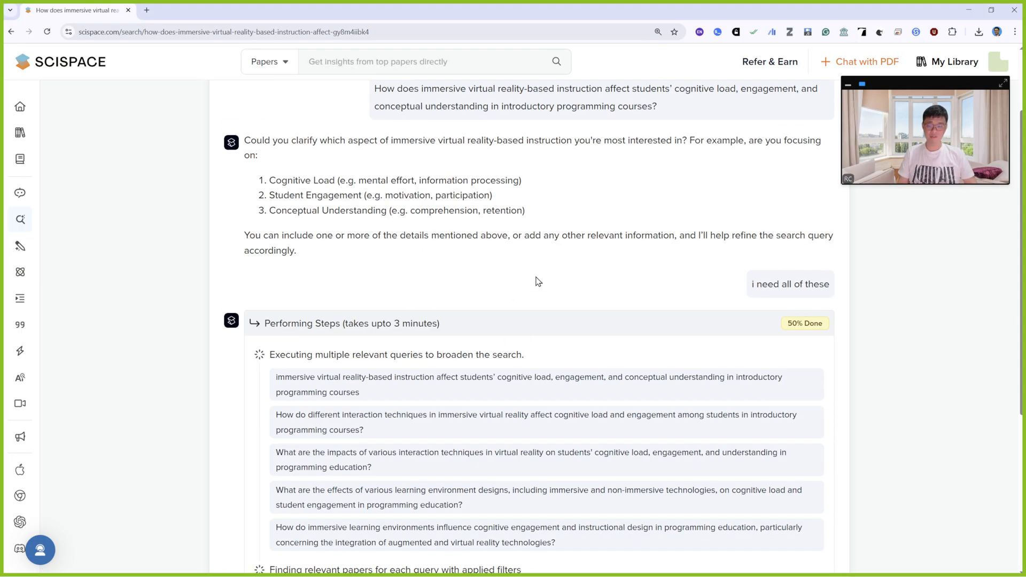
scroll(down, 3)
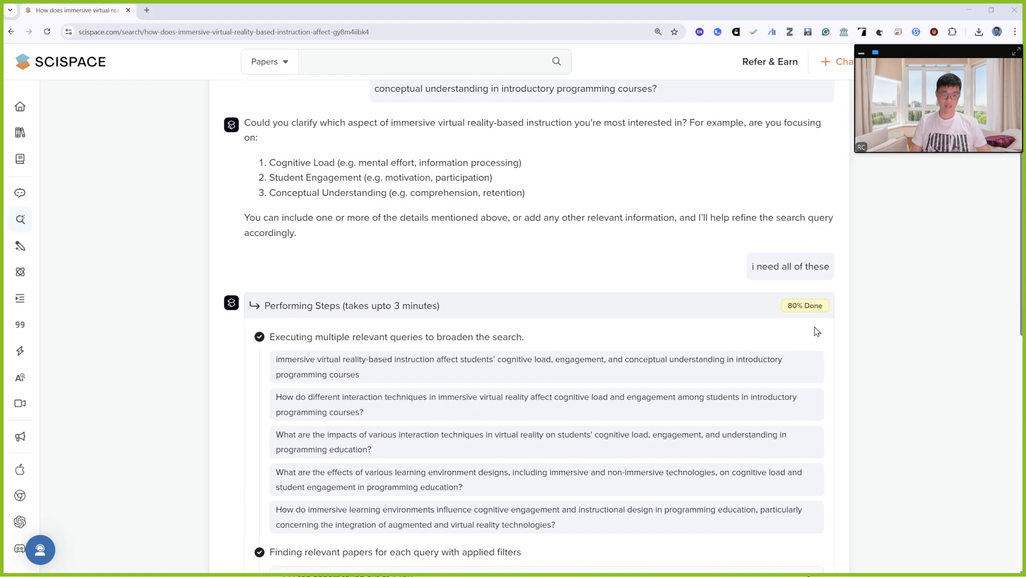
scroll(down, 3)
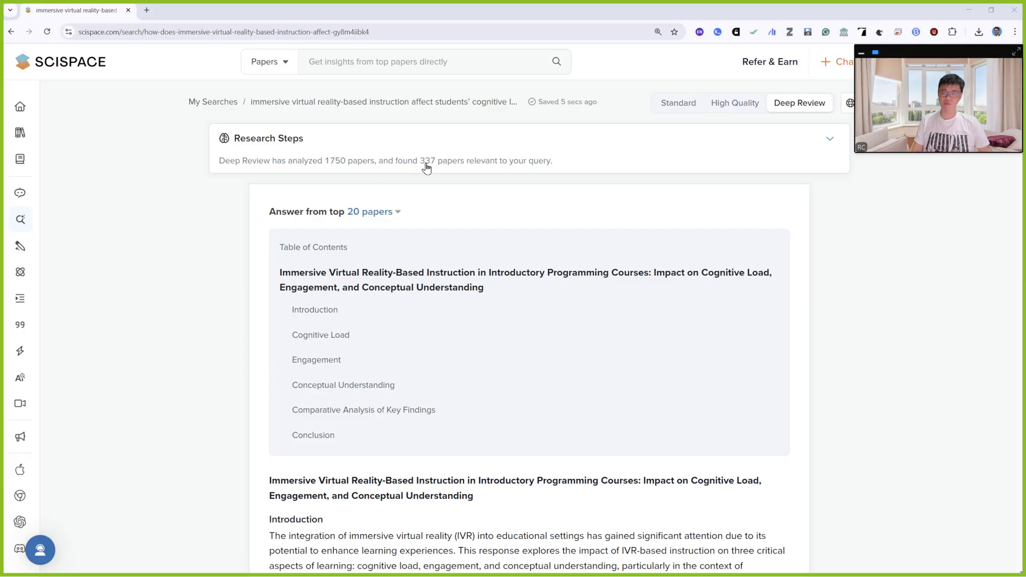
Step: Open the cited Cheng et al. 2022 VR STEAM study in its own tab and return to the report
click(432, 62)
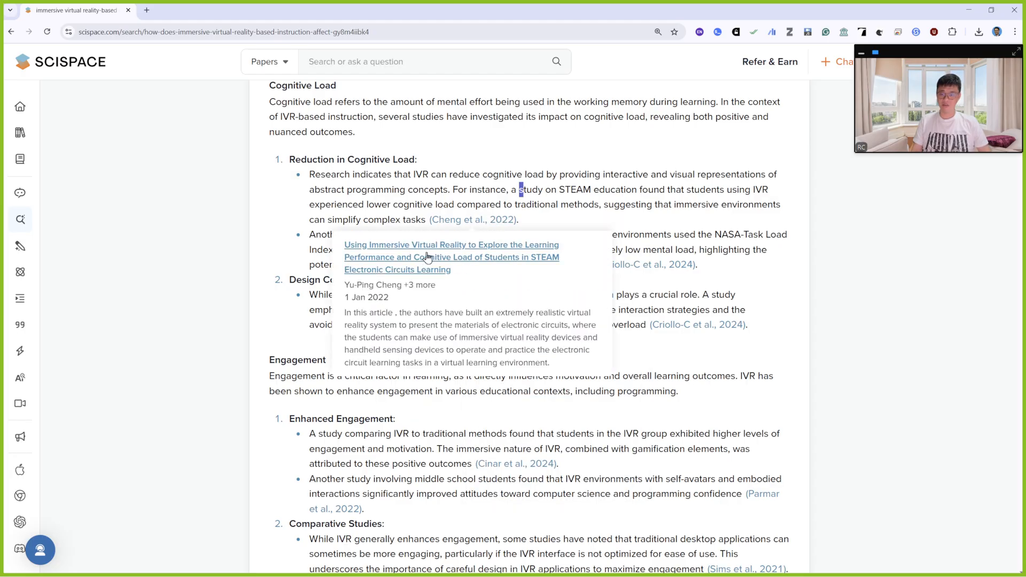
click(451, 257)
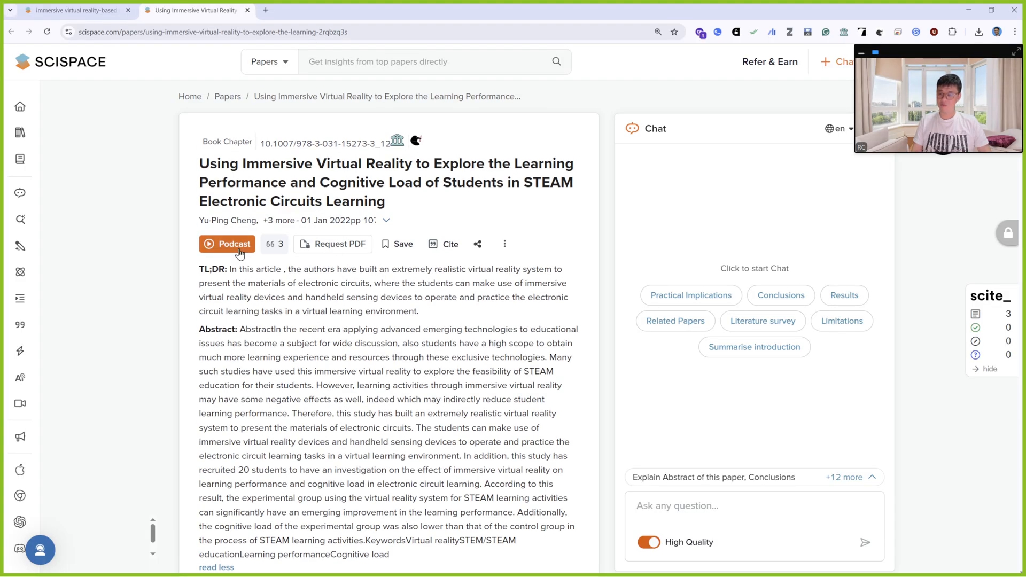
click(227, 244)
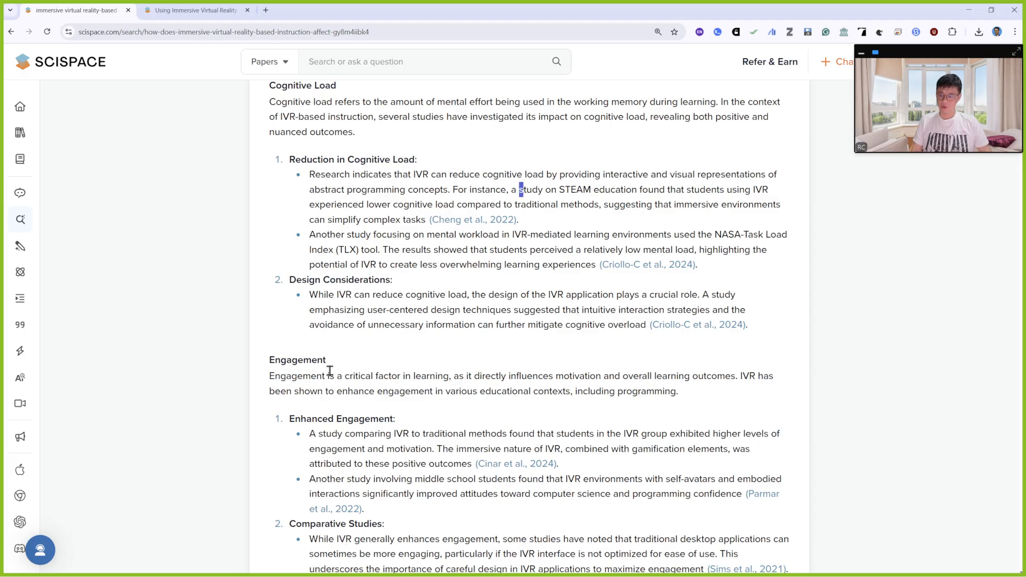
scroll(down, 3)
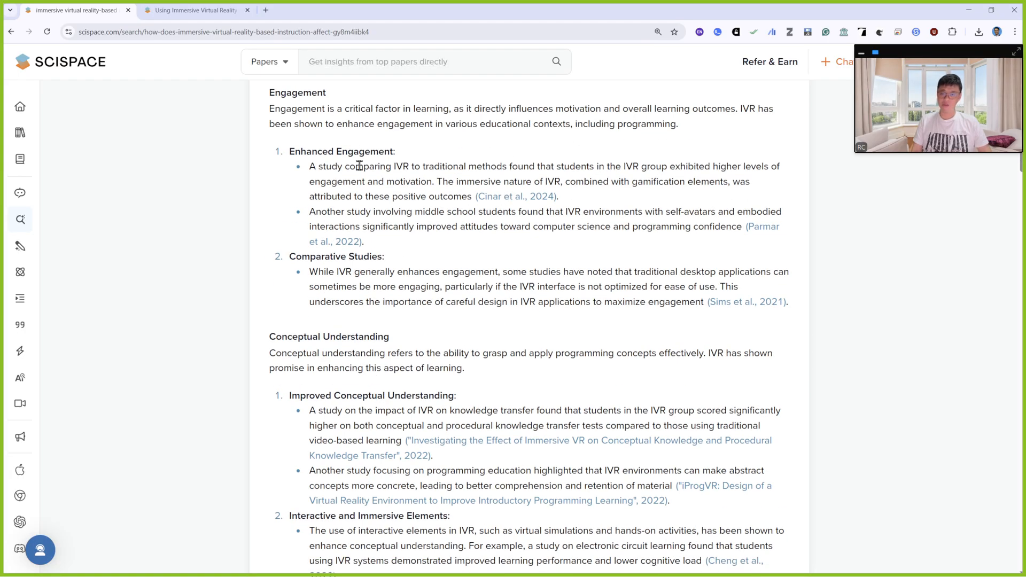
mouse_move(515, 197)
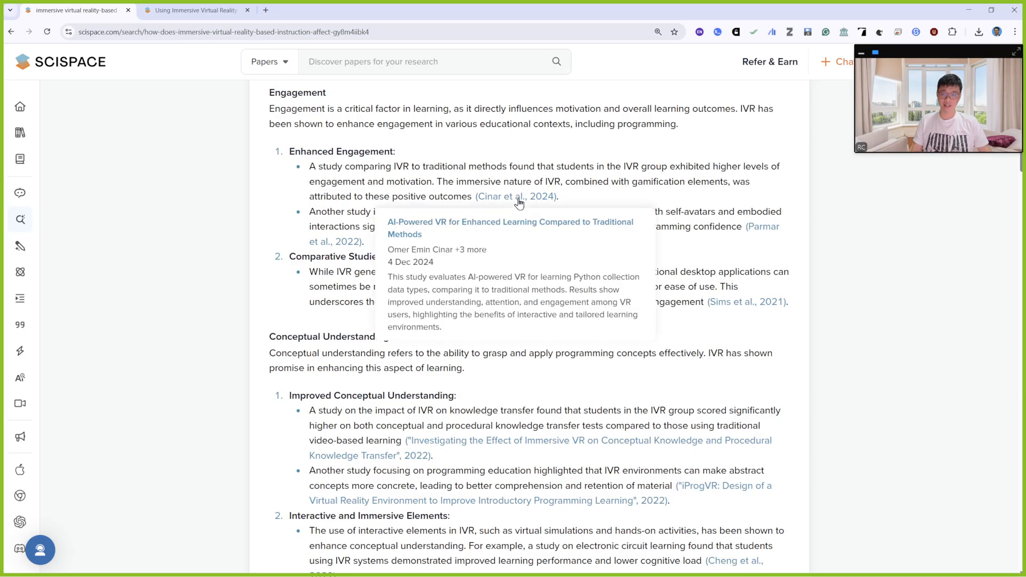
mouse_move(496, 226)
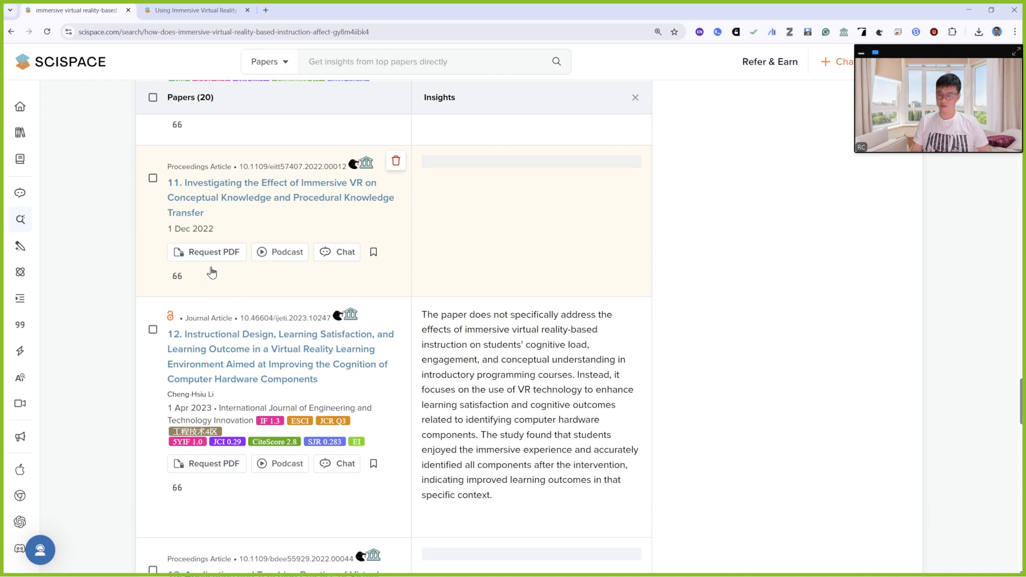
click(206, 252)
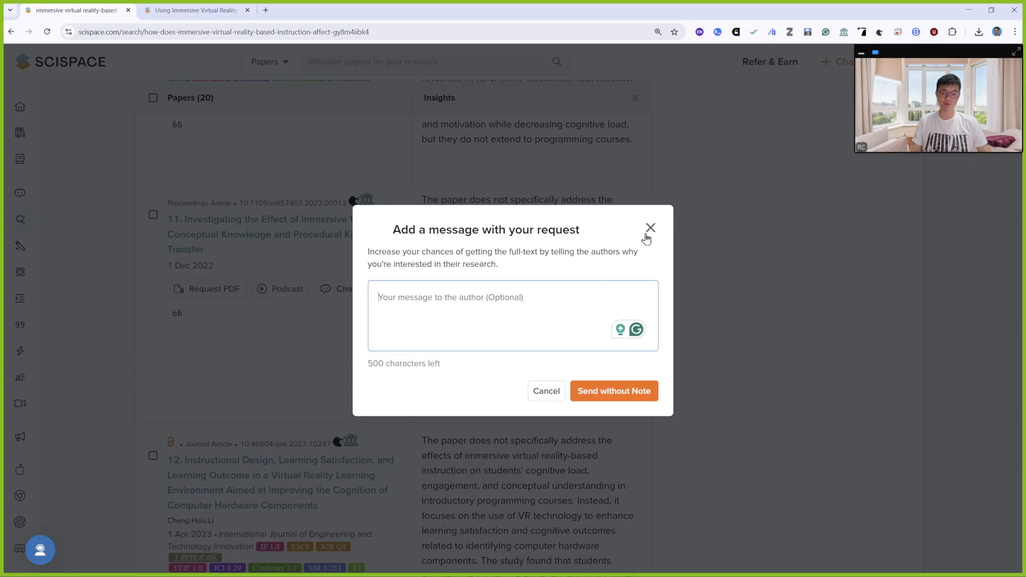
click(651, 226)
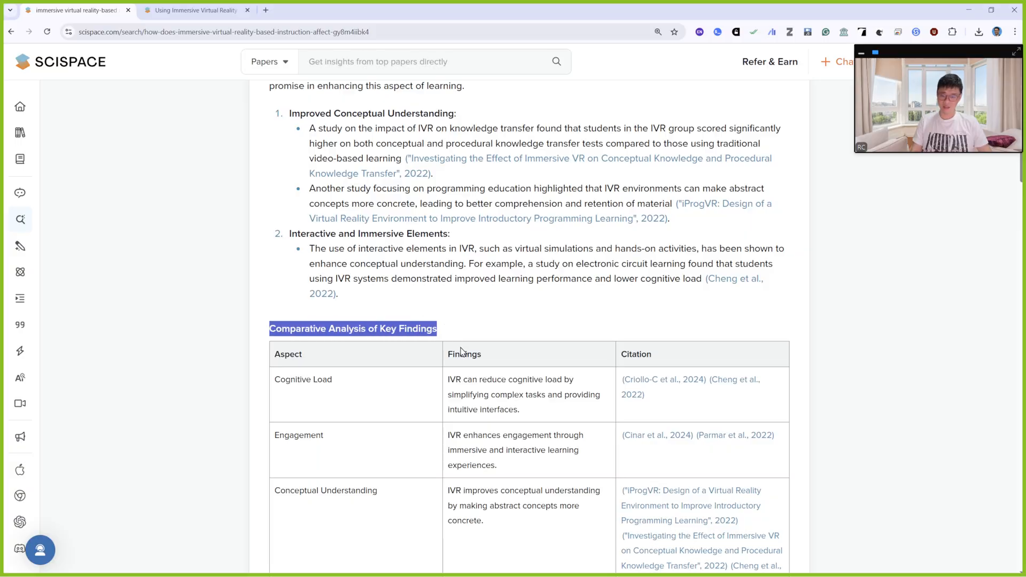
scroll(down, 3)
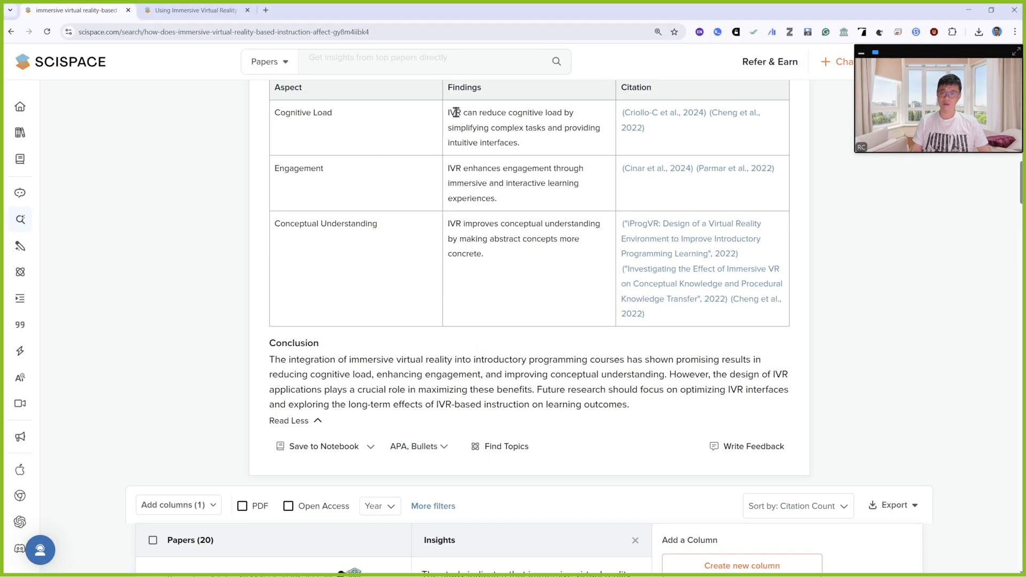
double_click(509, 127)
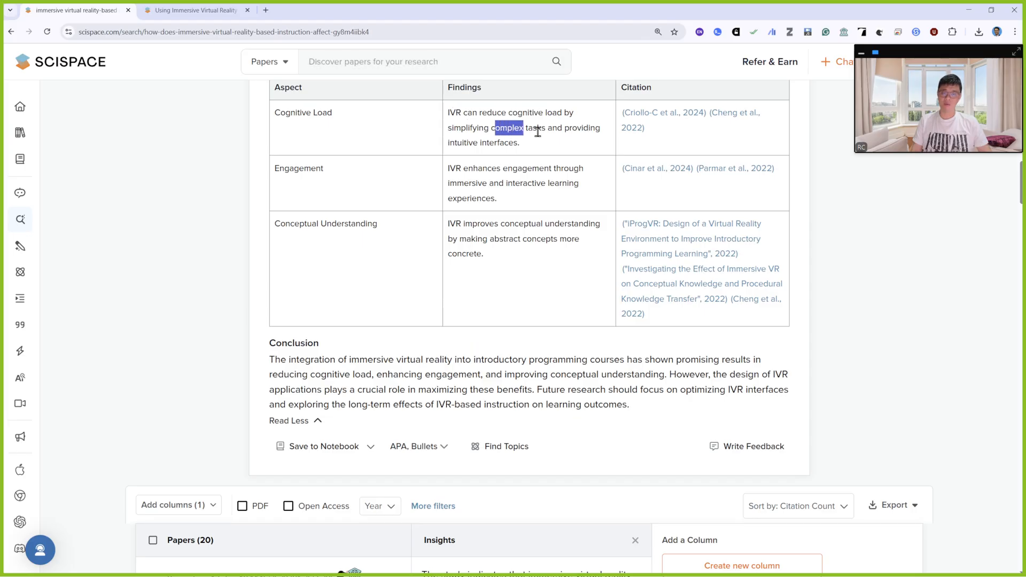
drag(524, 128, 544, 127)
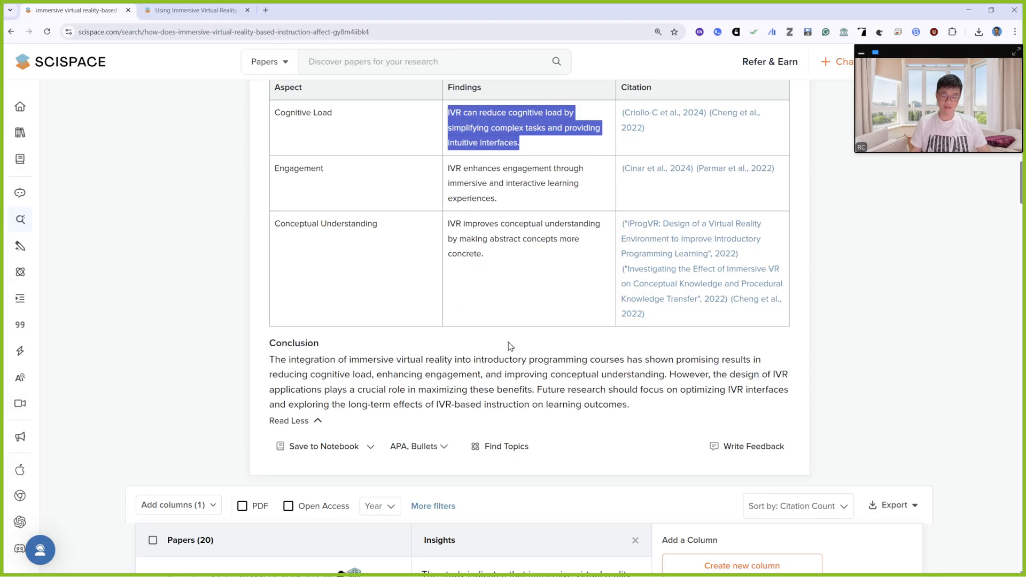
scroll(down, 3)
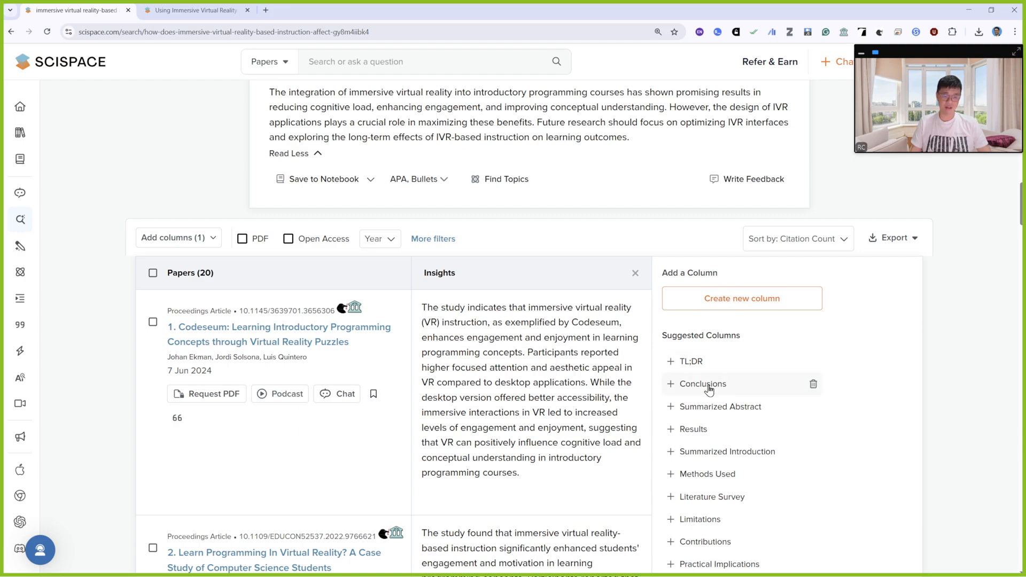
Step: Add the Conclusions column and create a custom 'Research gap' column in the paper matrix
click(705, 384)
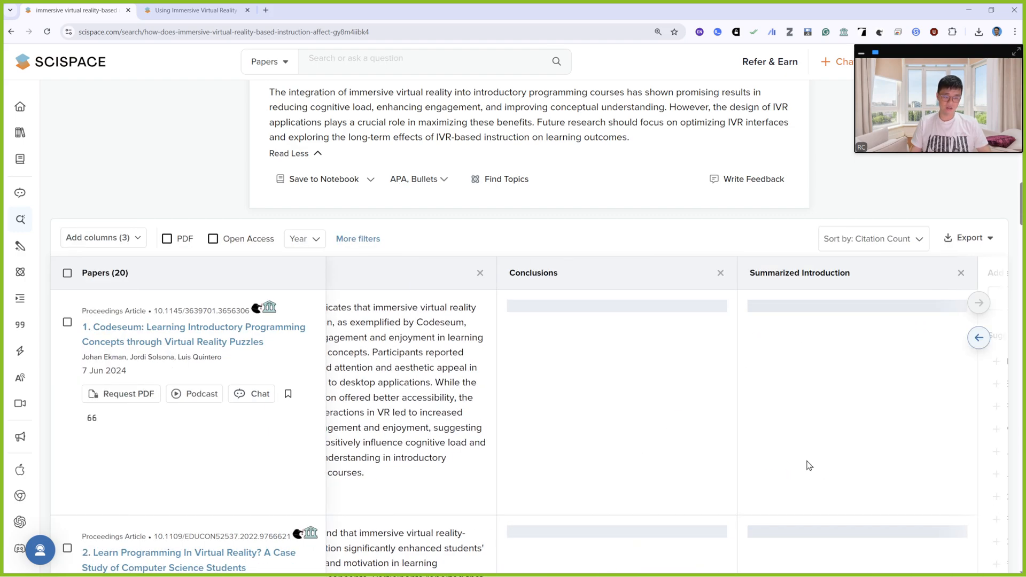
scroll(down, 3)
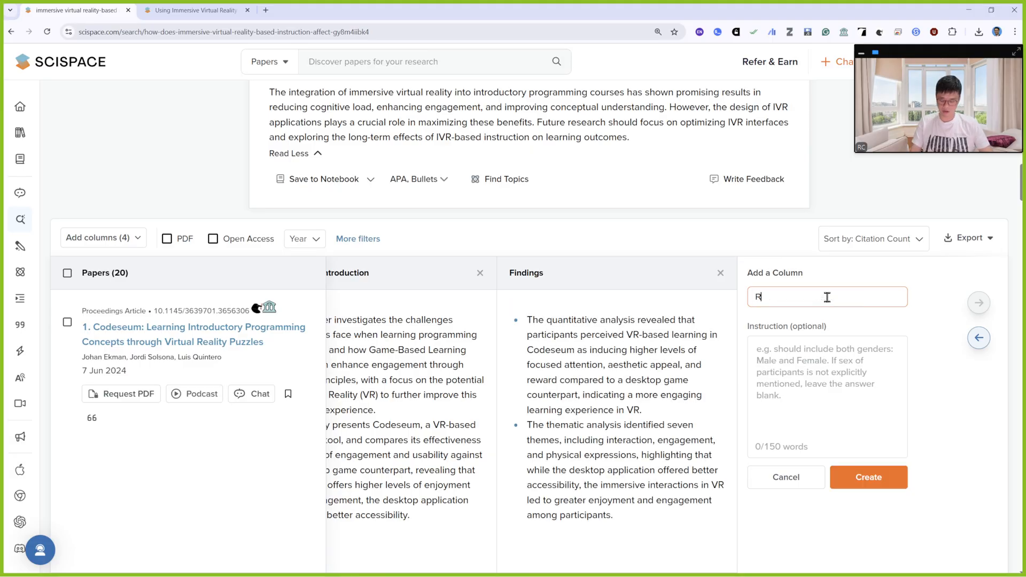
text(Research gap)
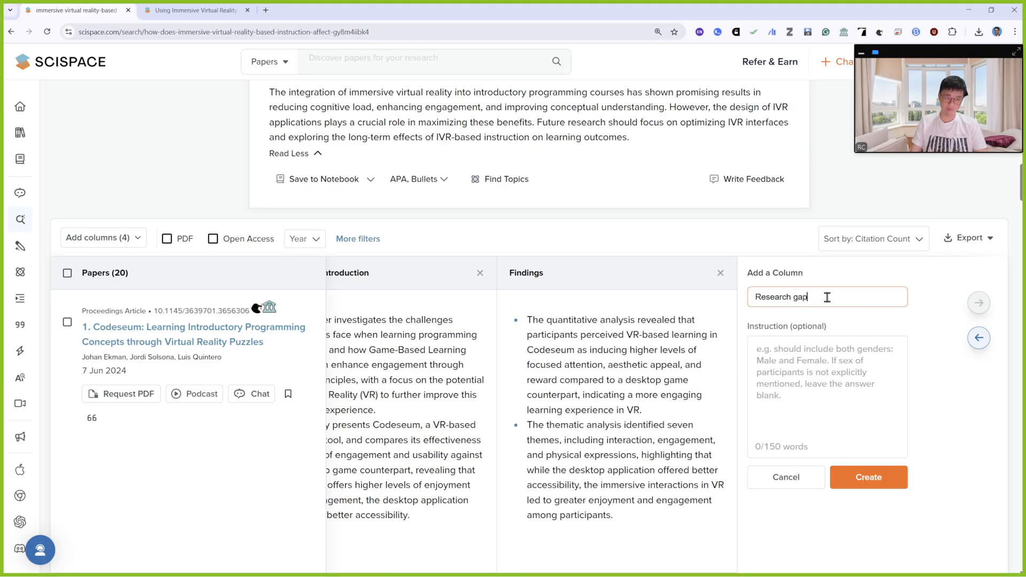
click(868, 477)
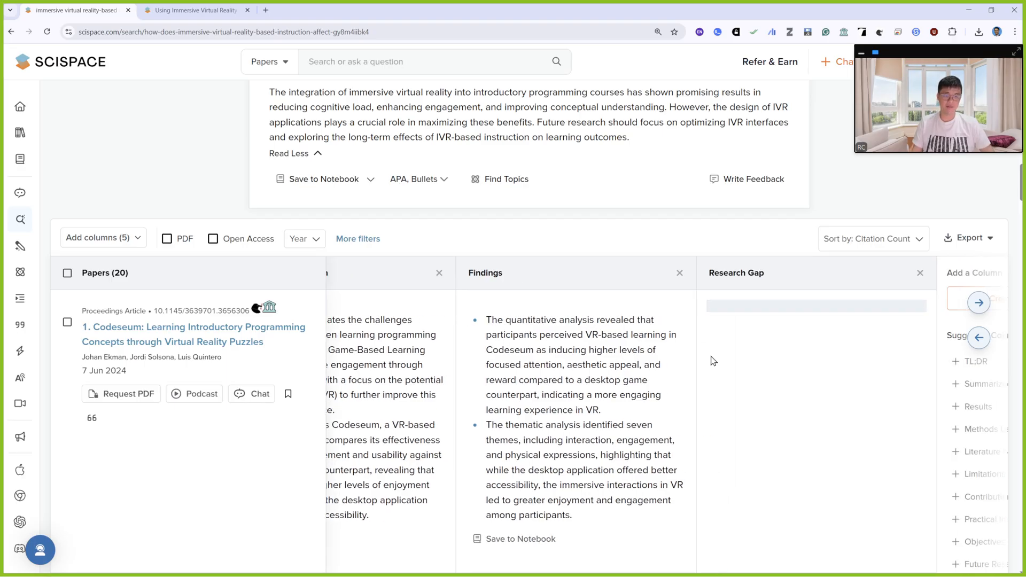
scroll(down, 3)
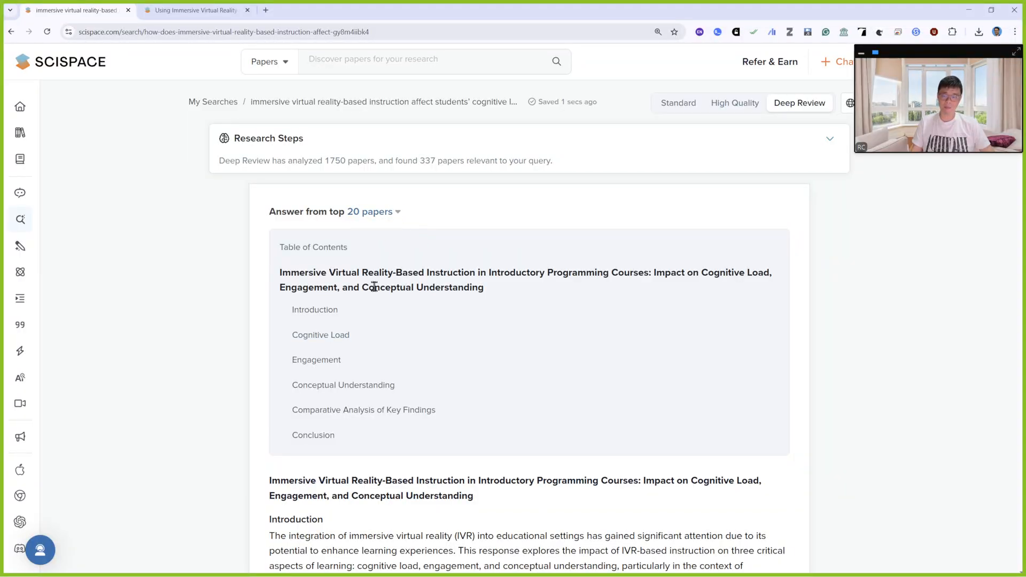
Step: Scroll through the findings table to the paper matrix's filled Research Gap entries on long-term effectiveness and beginner VR challenges
scroll(down, 3)
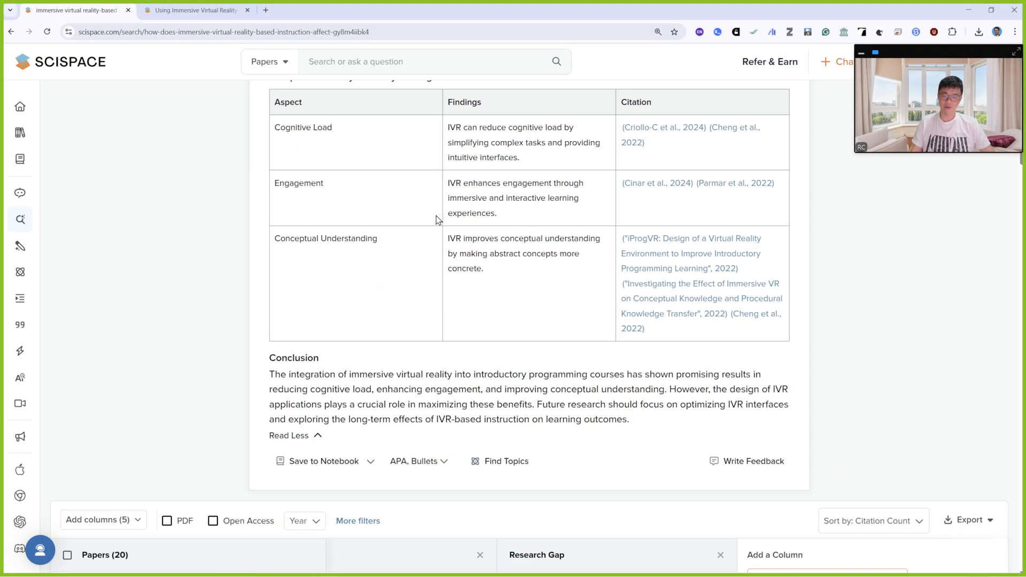
scroll(down, 3)
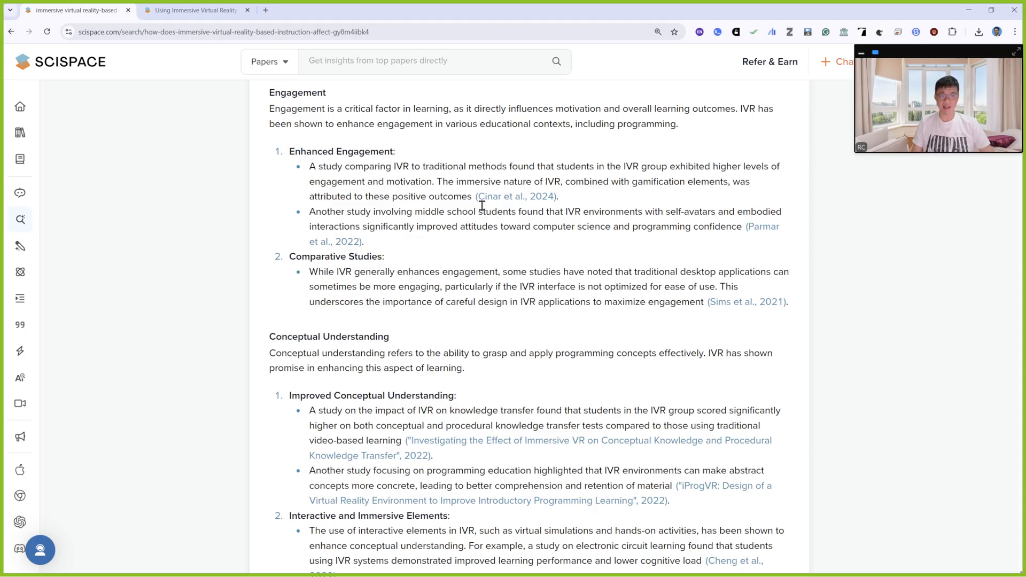
scroll(down, 3)
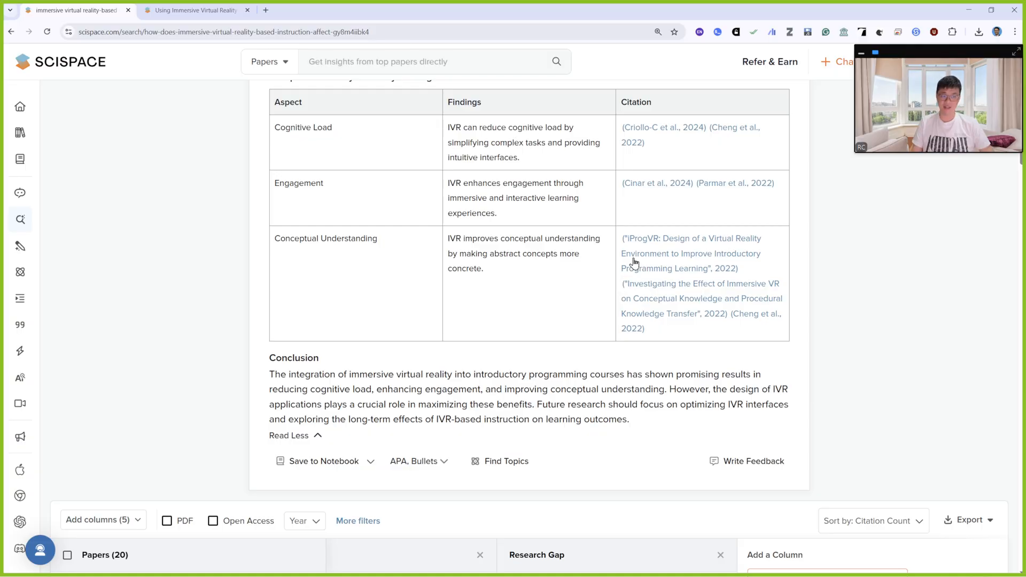
mouse_move(845, 261)
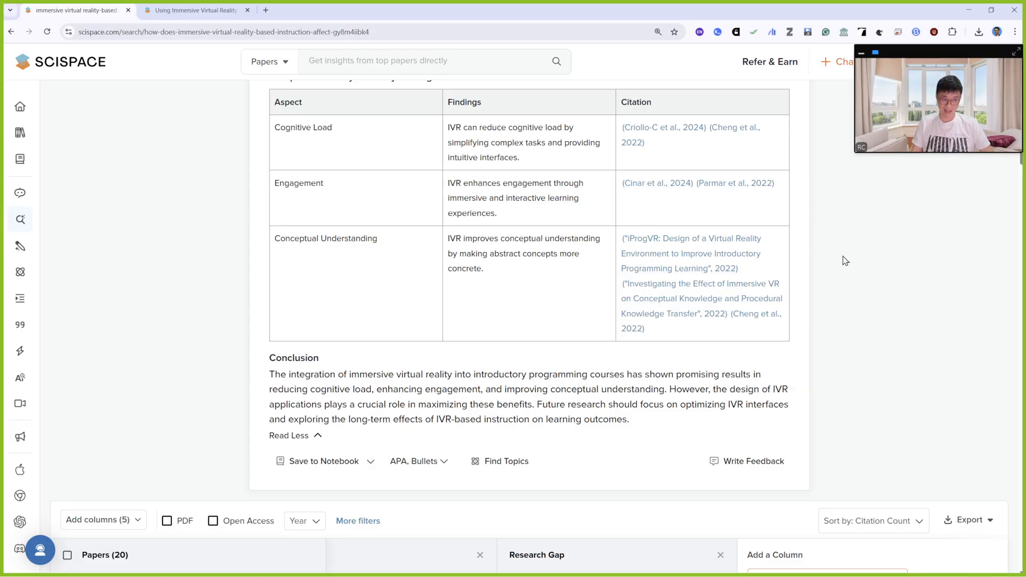
scroll(down, 3)
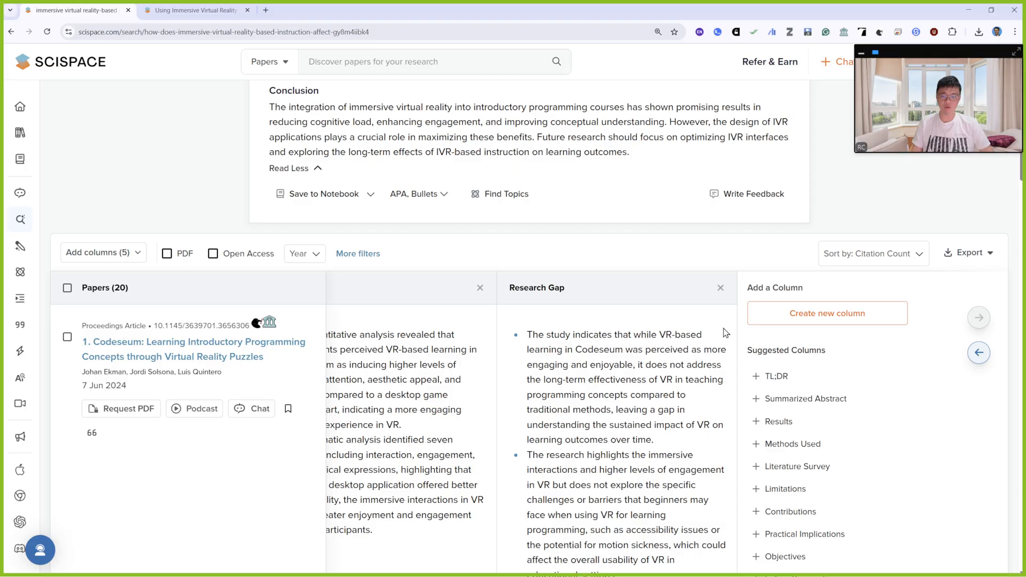
mouse_move(409, 274)
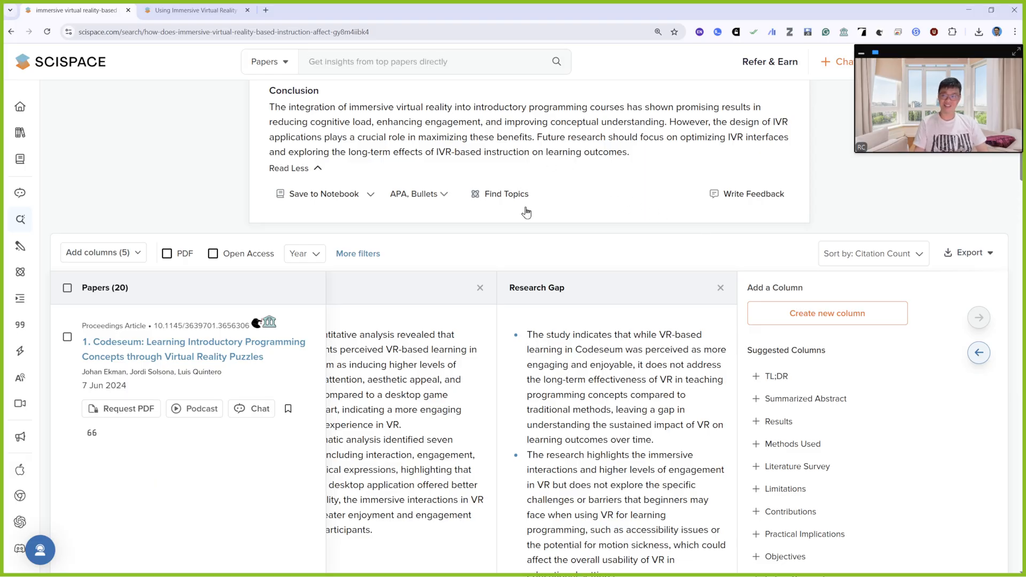
mouse_move(663, 220)
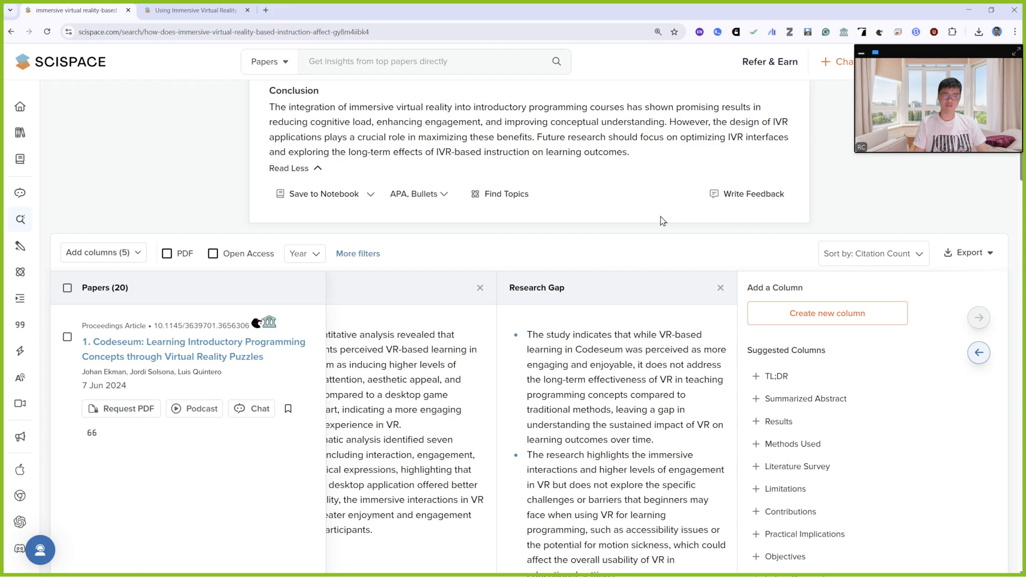